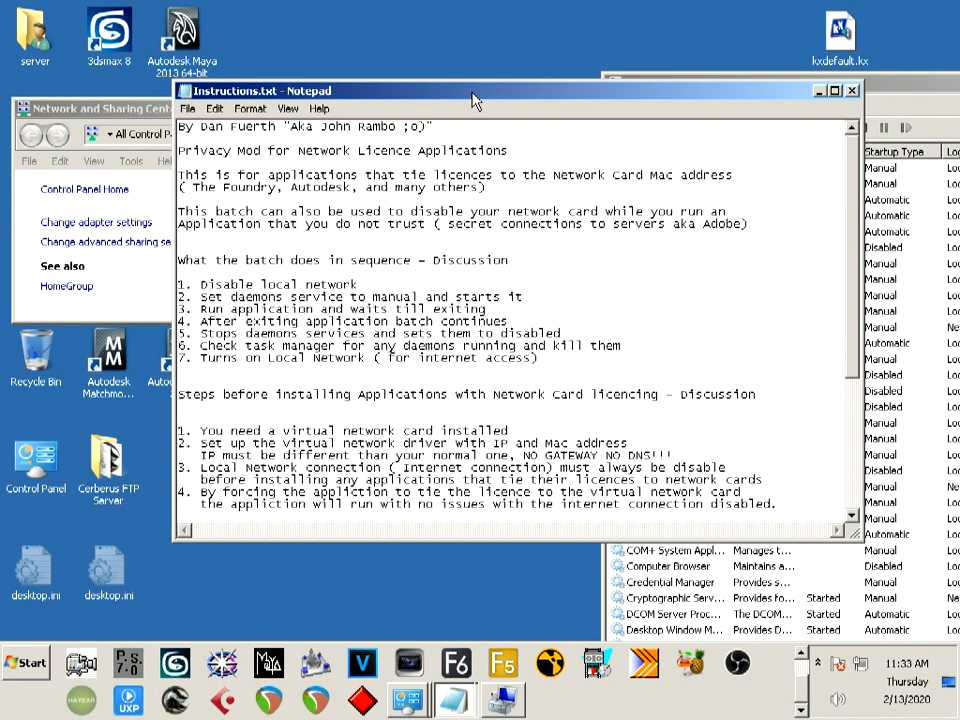
mouse_move(467, 168)
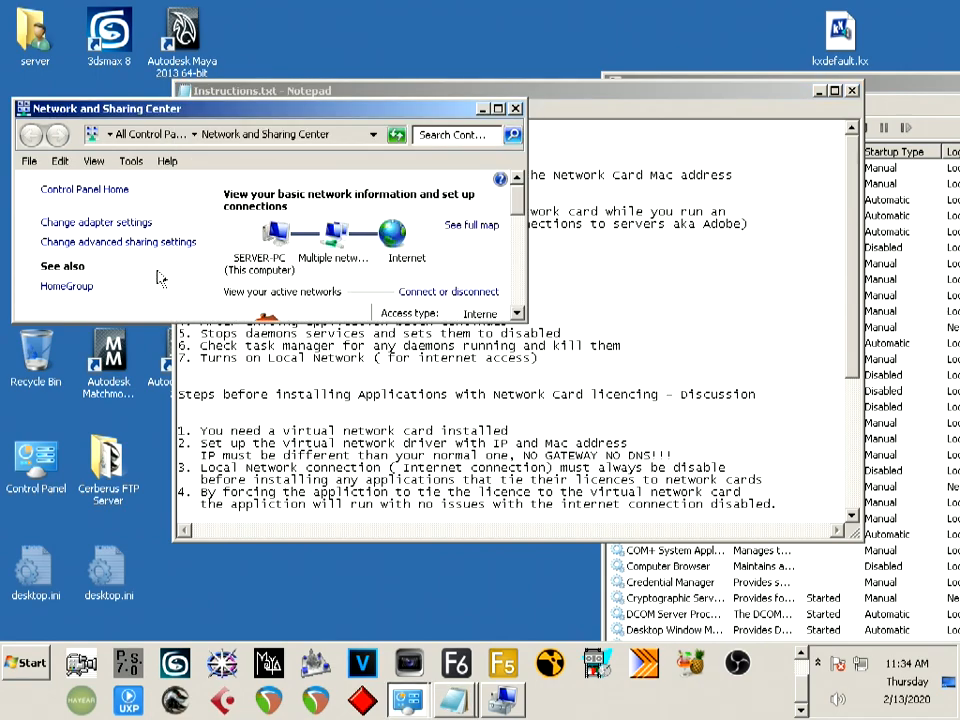
Show the adapter list and open Local Area Connection 2 (VirtNet adapter) properties.
click(96, 222)
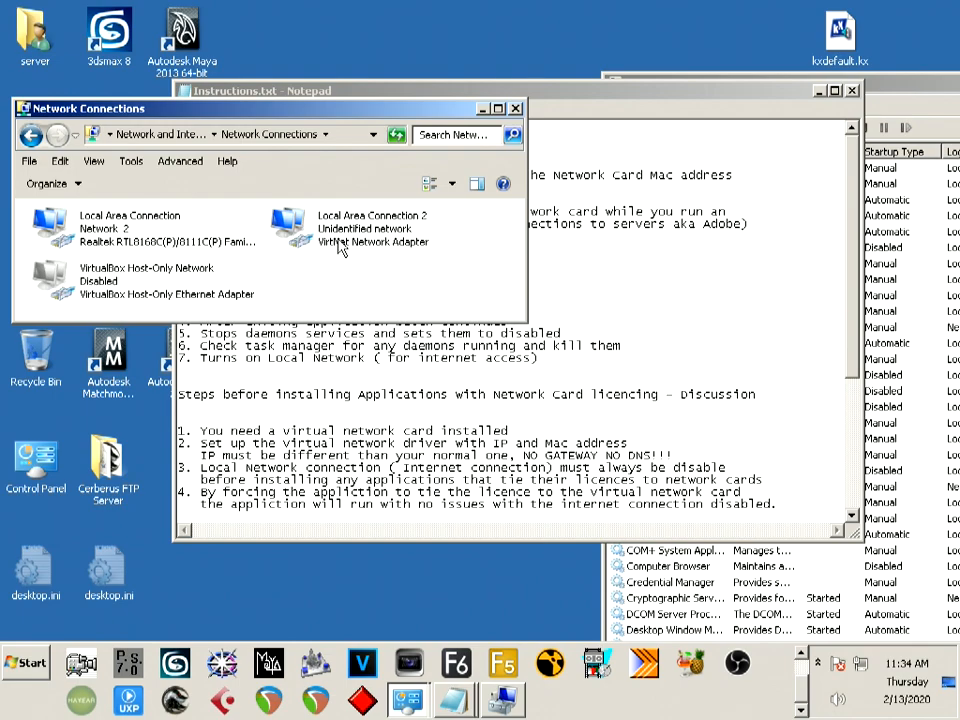
click(372, 228)
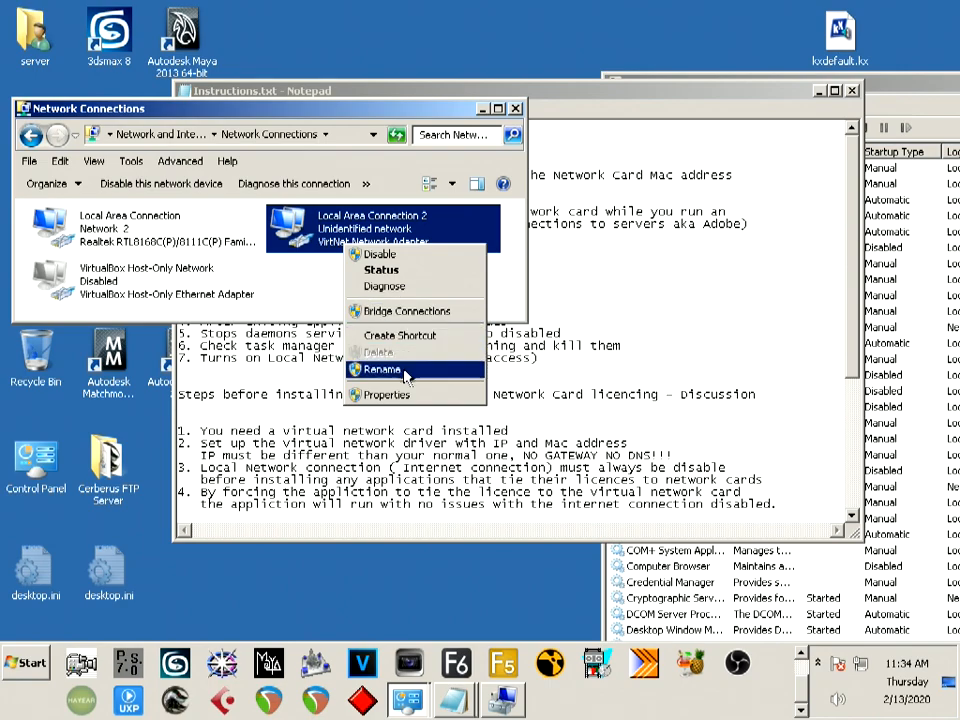
click(388, 394)
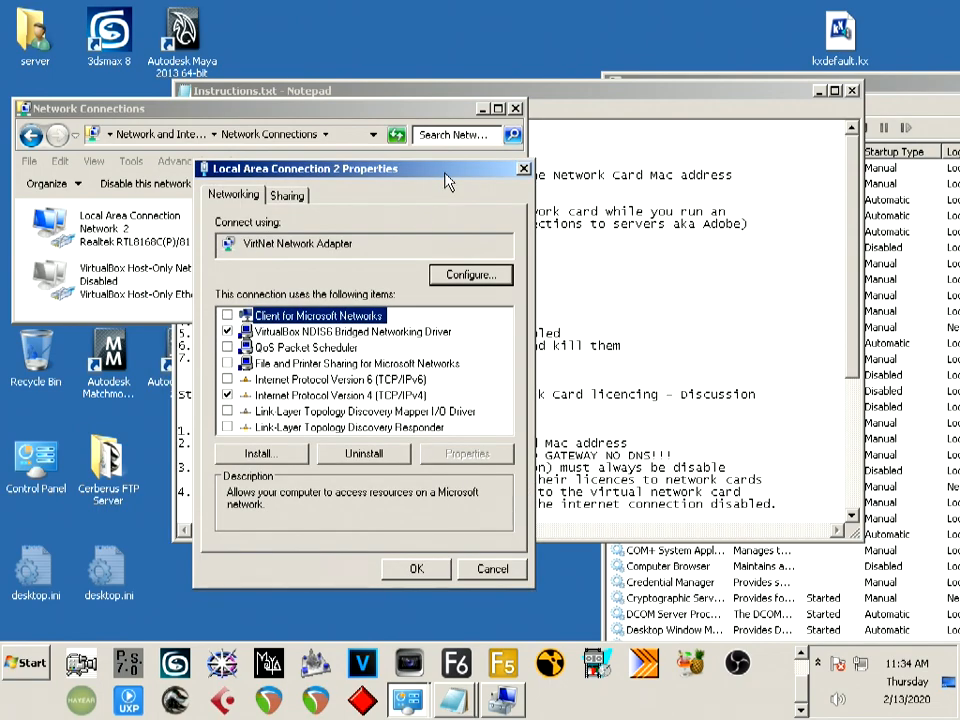
mouse_move(283, 348)
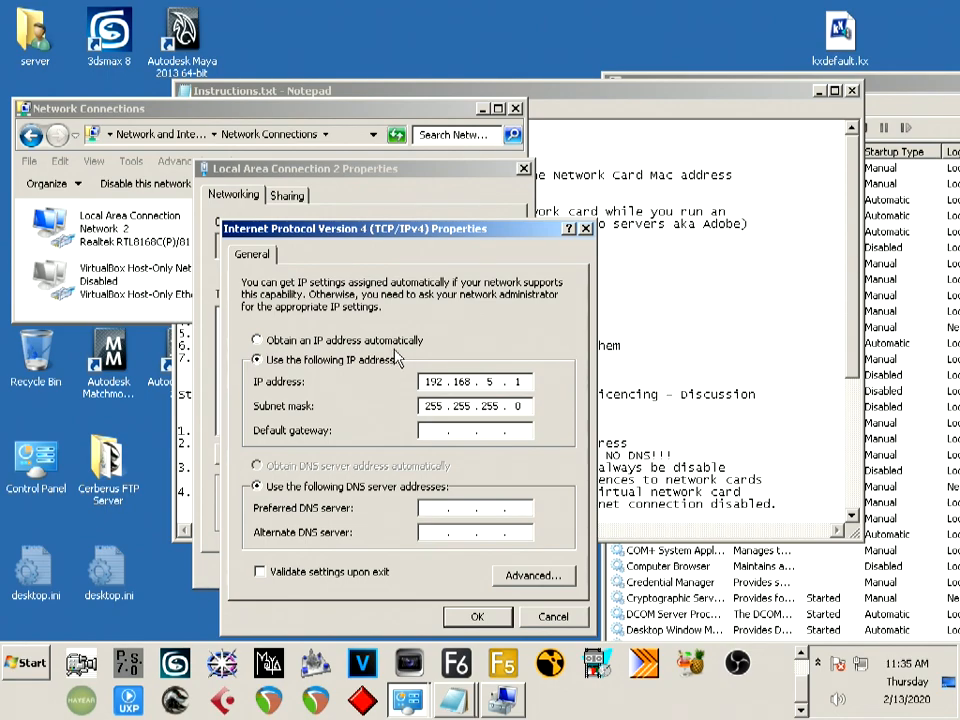
mouse_move(120, 245)
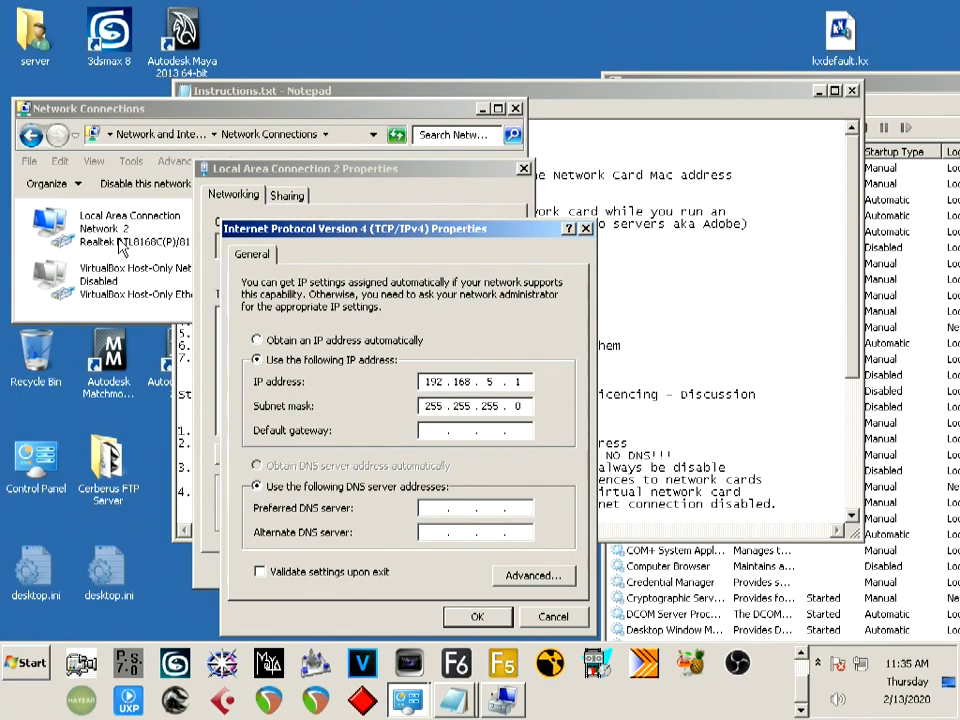
mouse_move(135, 225)
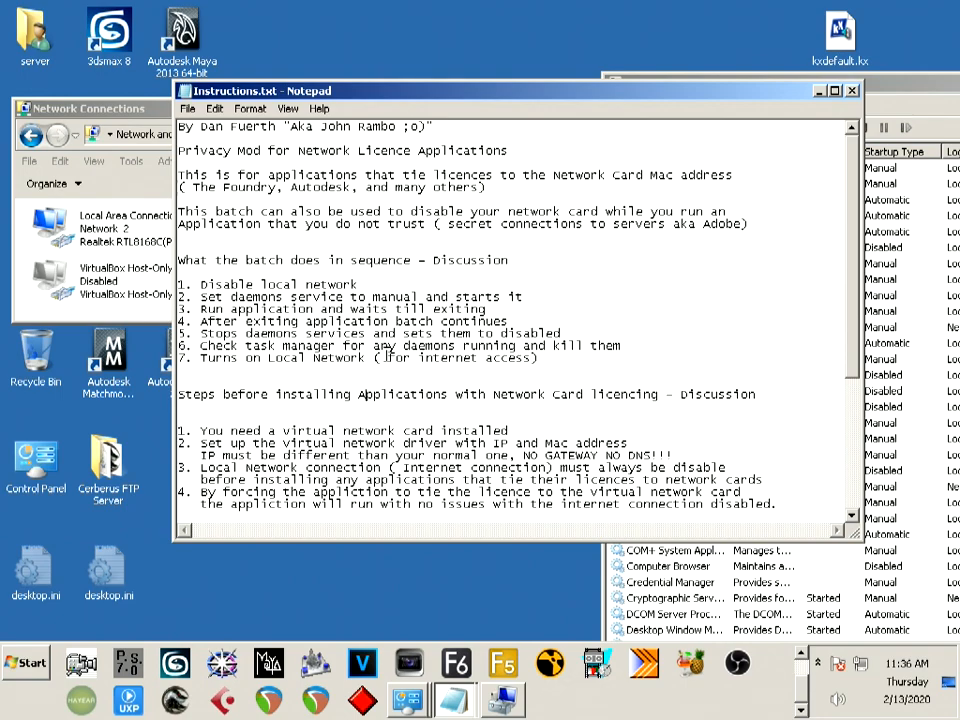
mouse_move(413, 350)
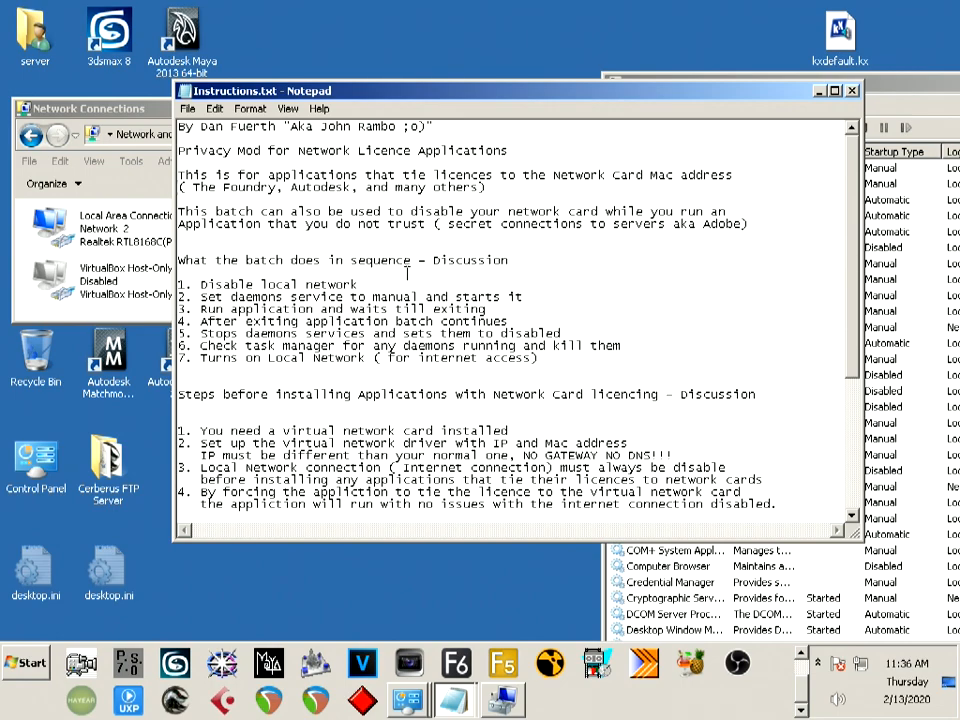
Read the rest of Instructions.txt, then list the Realtek, VirtNet and VirtualBox adapters in Device Manager.
scroll(down, 3)
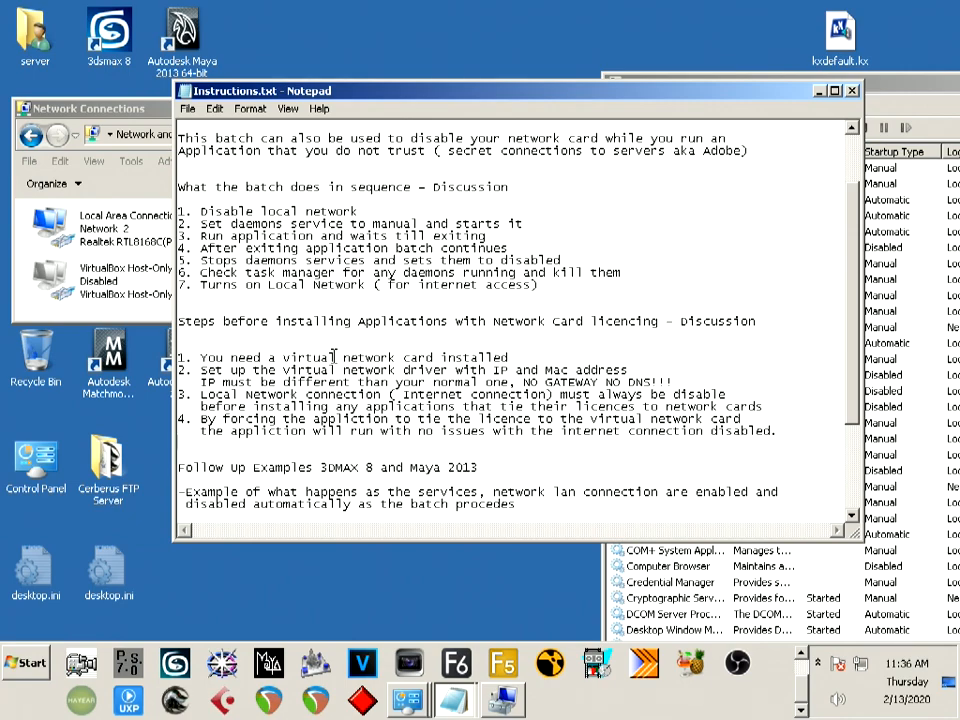
right_click(130, 220)
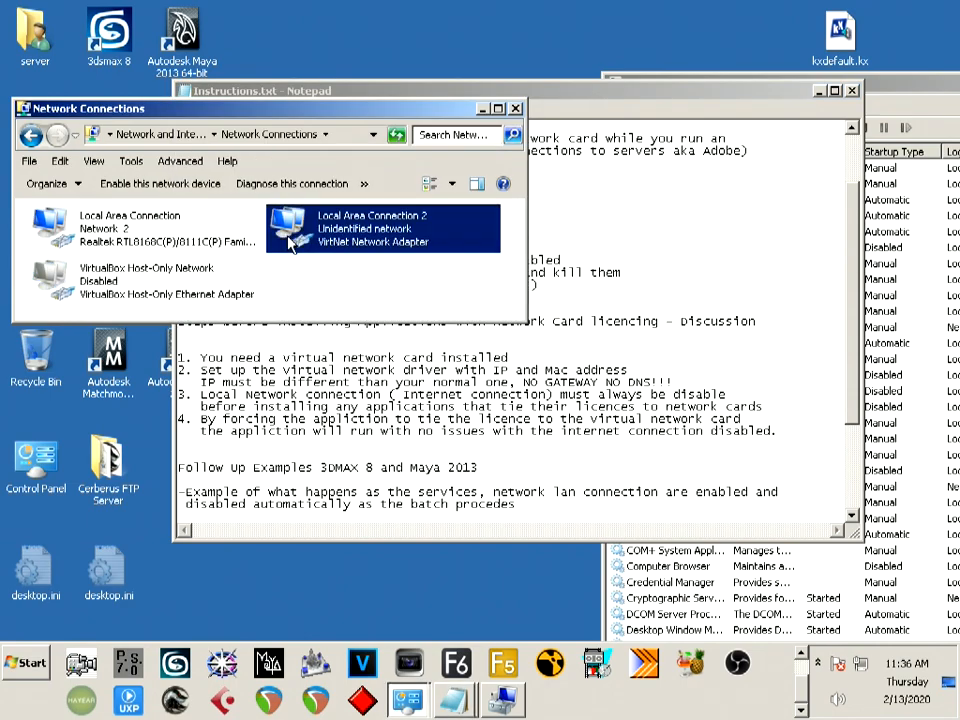
click(140, 228)
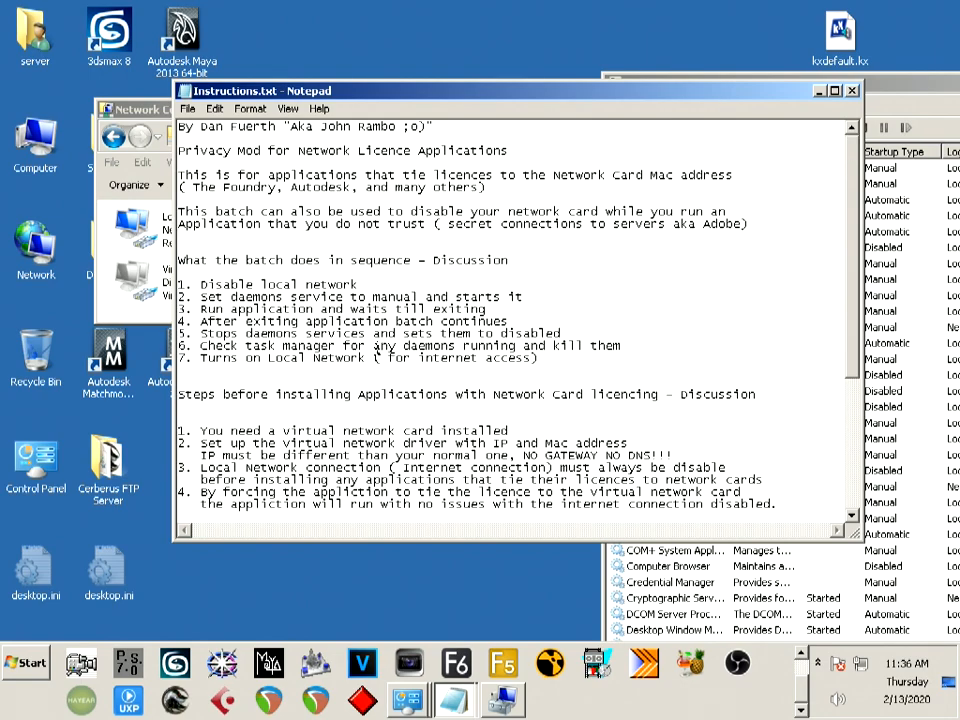
scroll(down, 3)
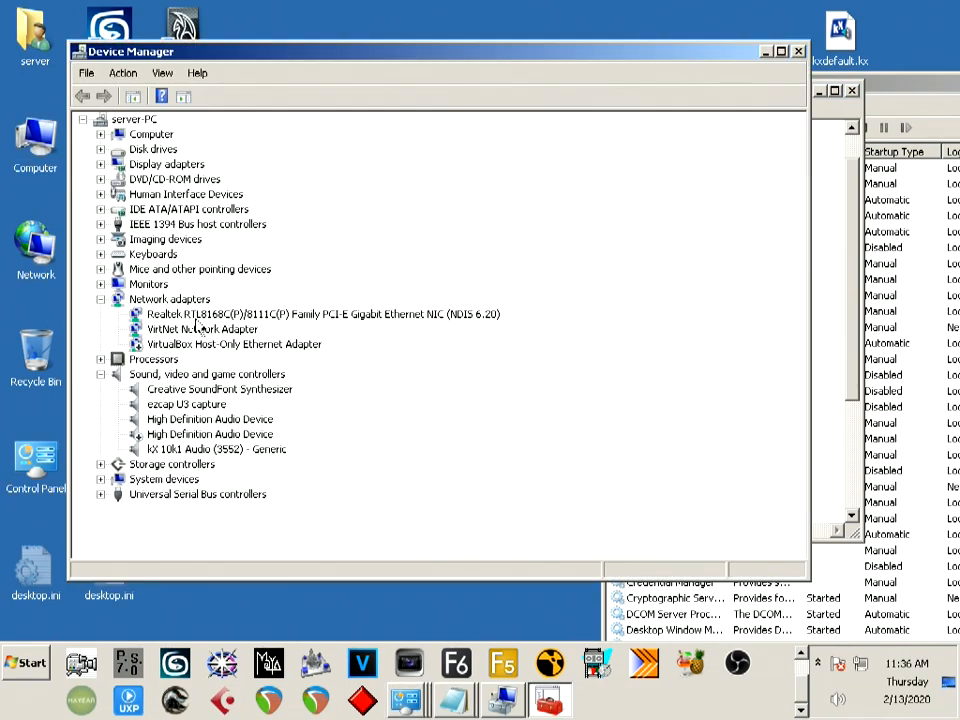
View the VirtNet Network Adapter's custom Network Address (MAC) on its Advanced settings.
double_click(201, 328)
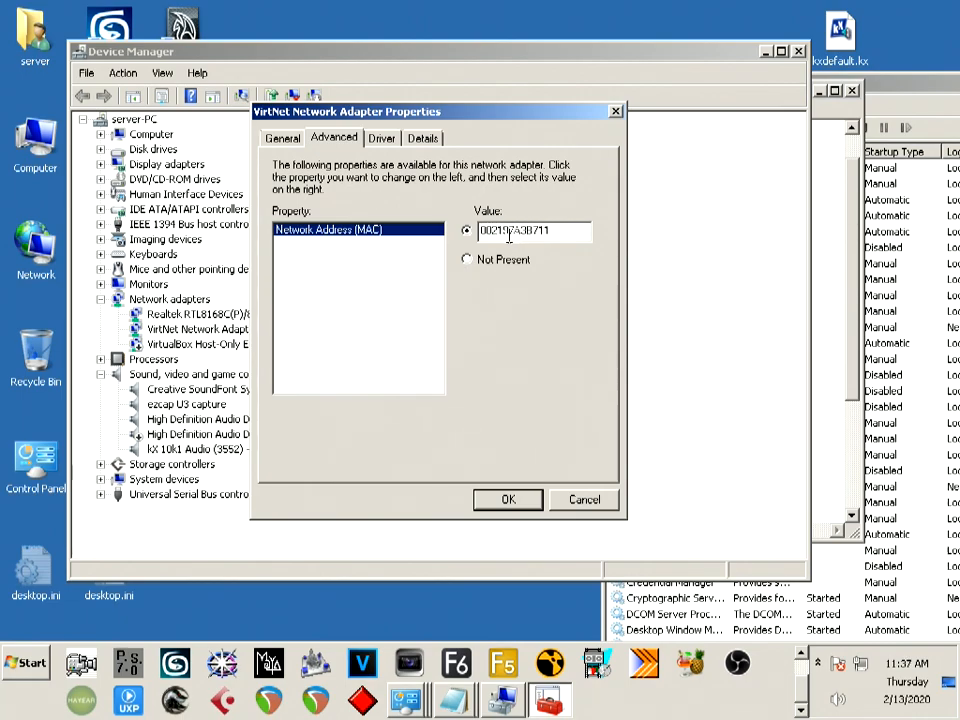
click(508, 499)
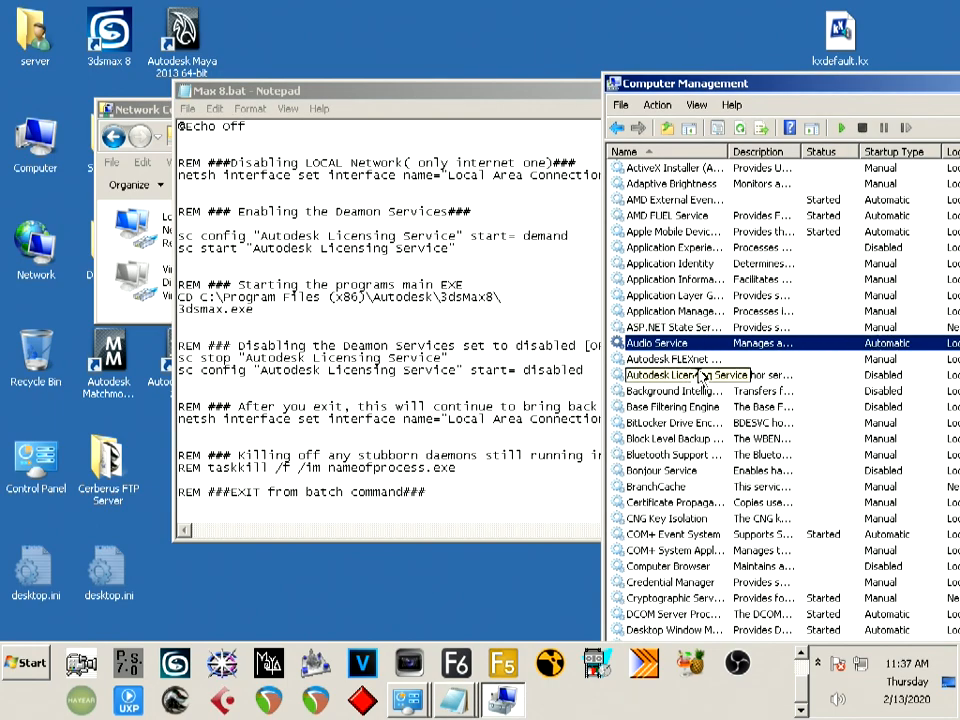
Review Autodesk FLEXnet License Server properties: Manual startup, Stopped status.
right_click(700, 374)
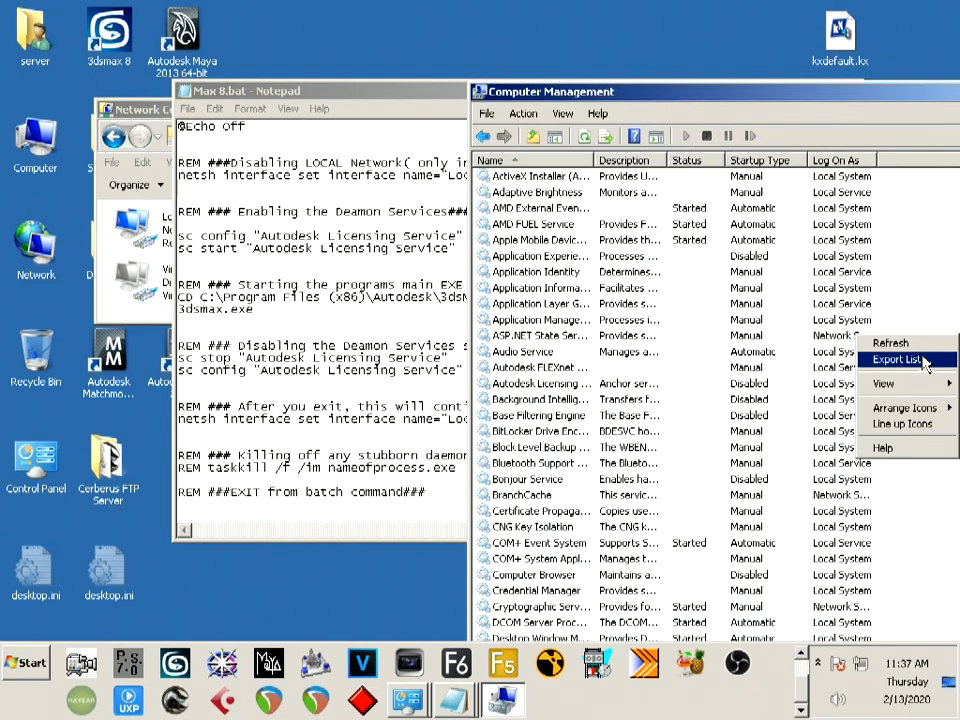
right_click(537, 367)
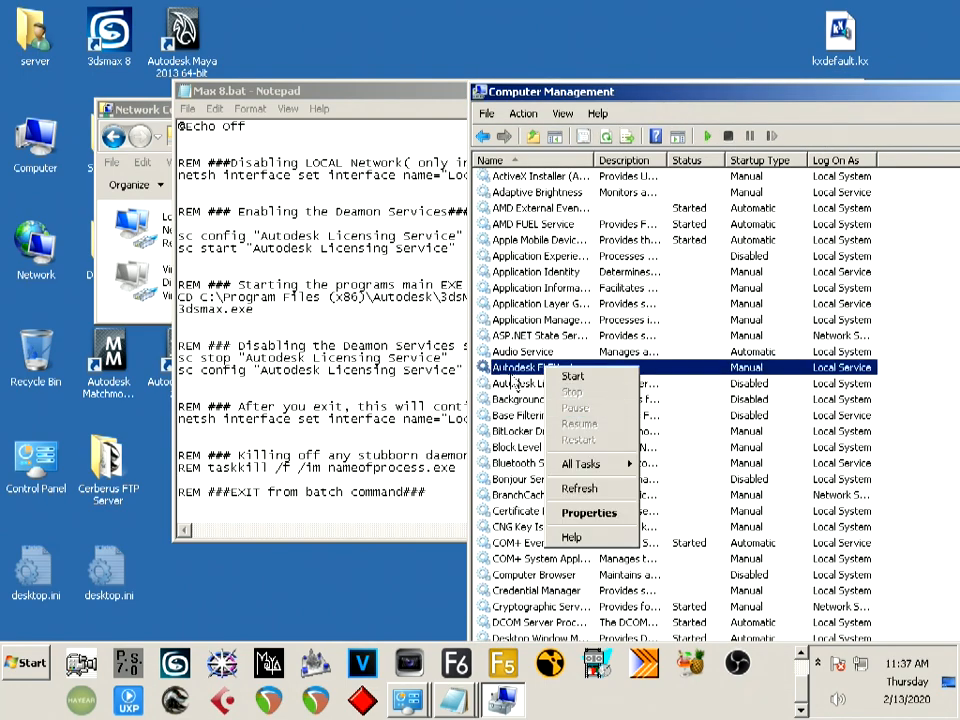
click(588, 511)
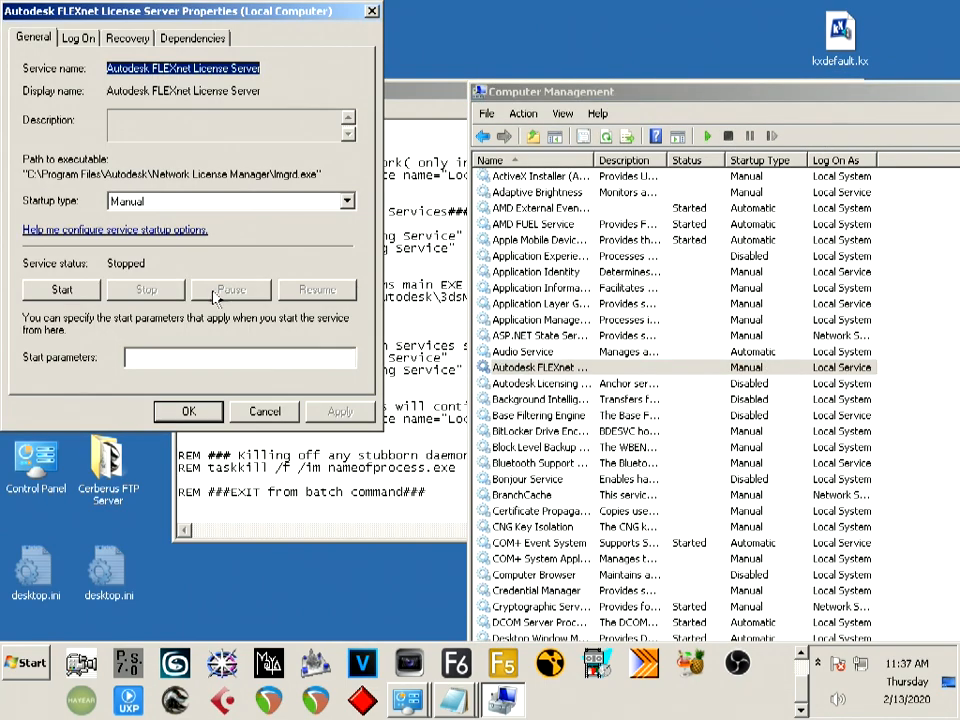
click(230, 201)
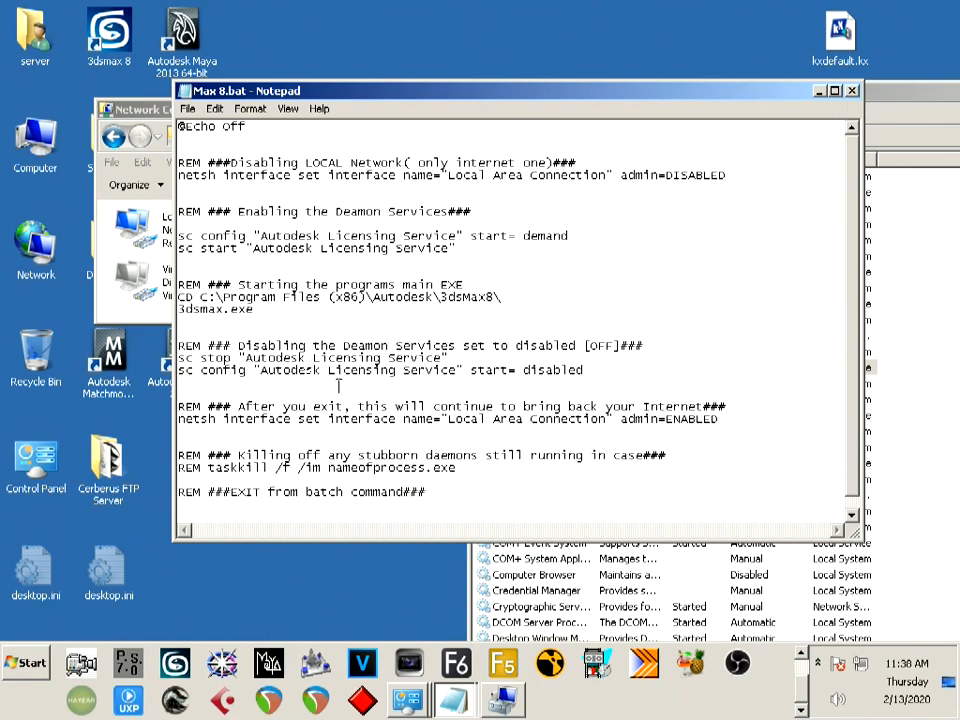
mouse_move(365, 8)
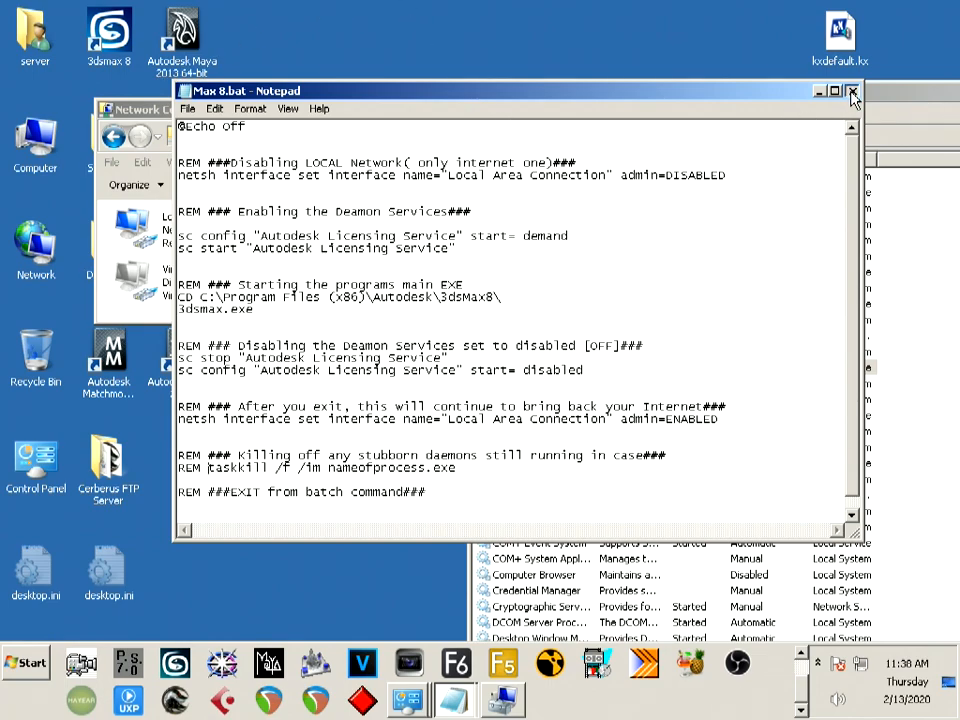
Close the Max 8 batch file, launch 3ds Max 8, and dismiss license error 1.1.98.
click(852, 91)
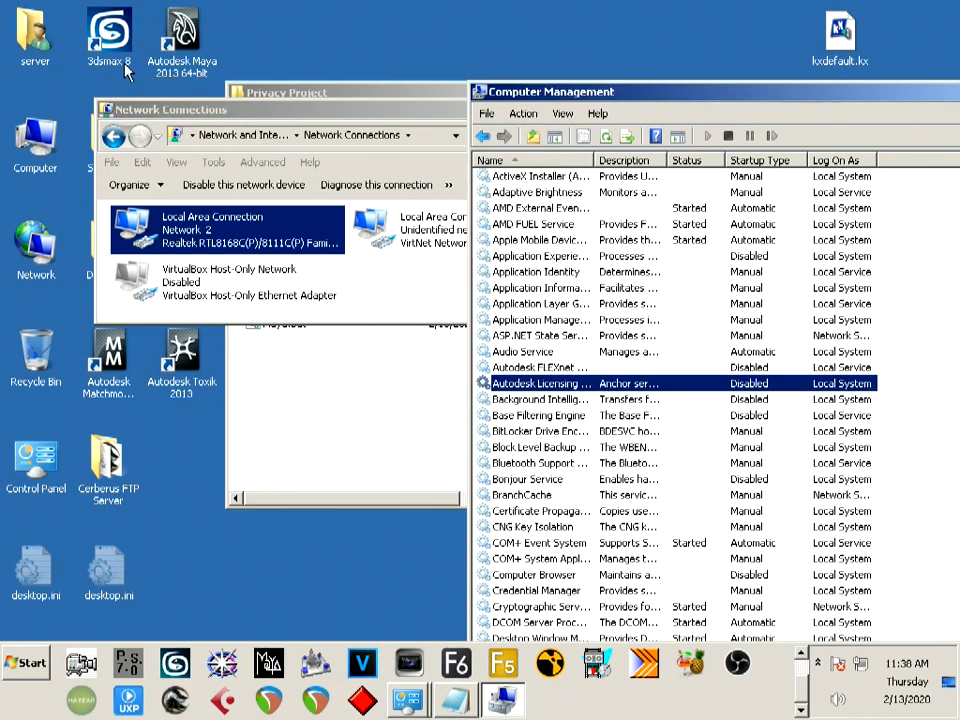
double_click(108, 33)
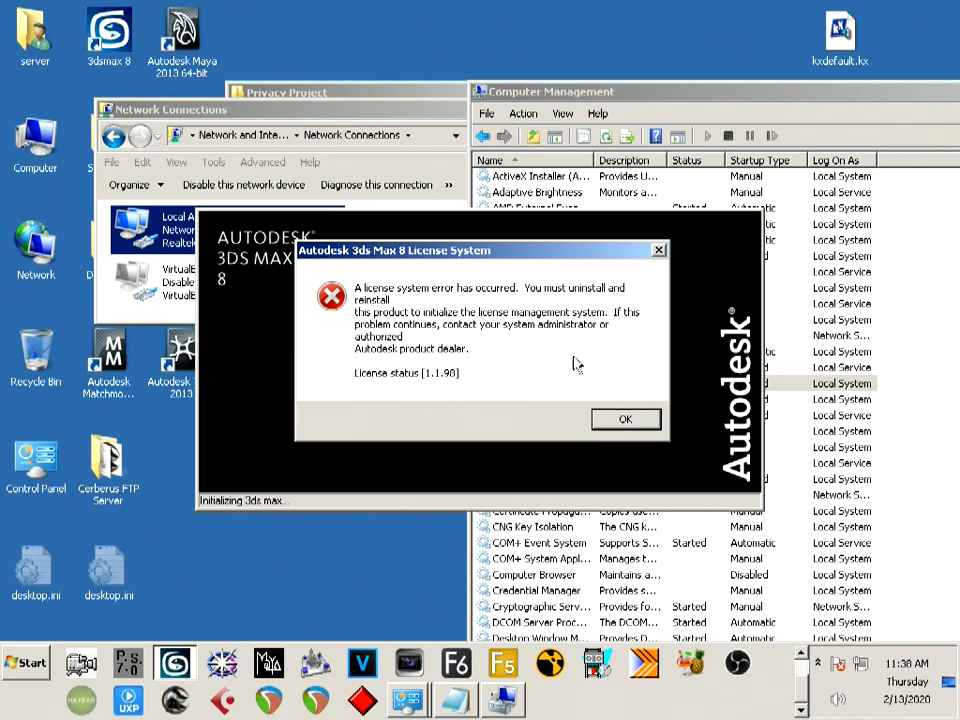
click(625, 418)
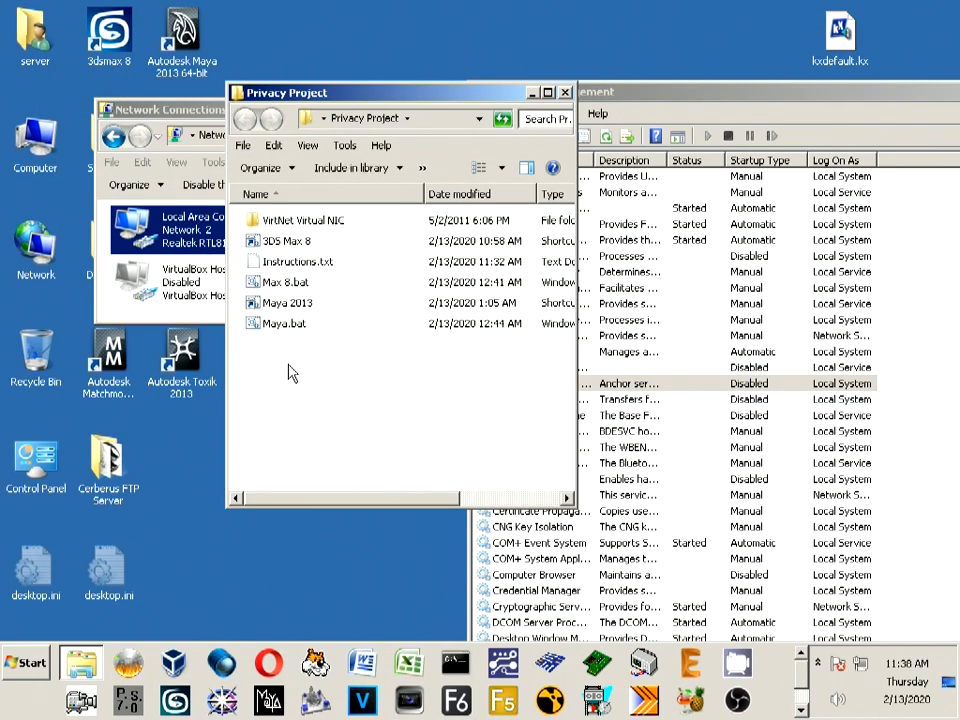
mouse_move(283, 282)
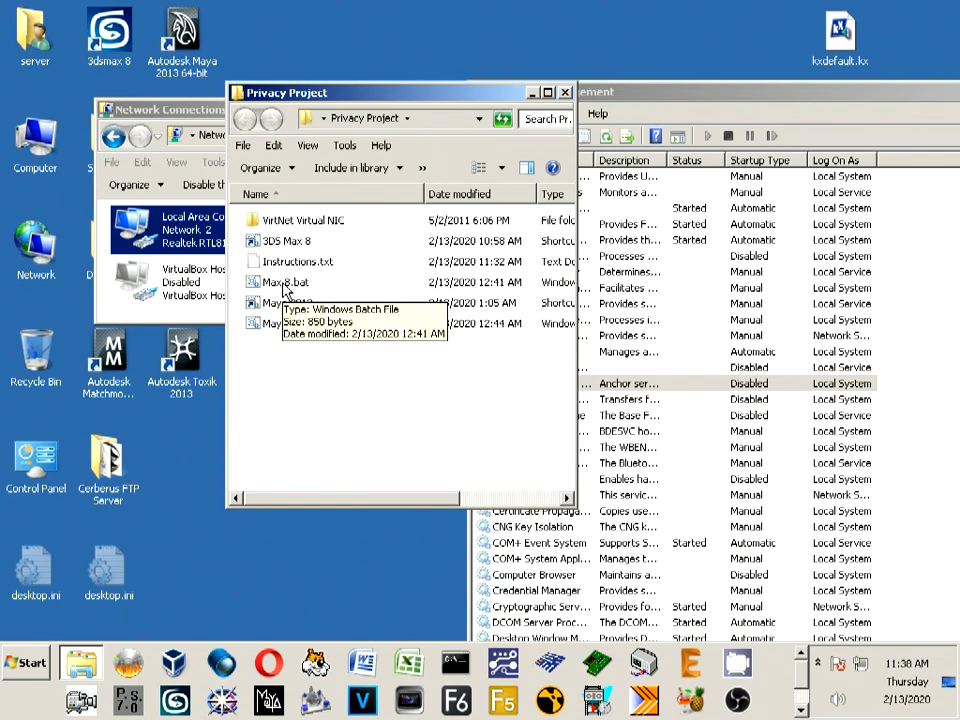
mouse_move(290, 300)
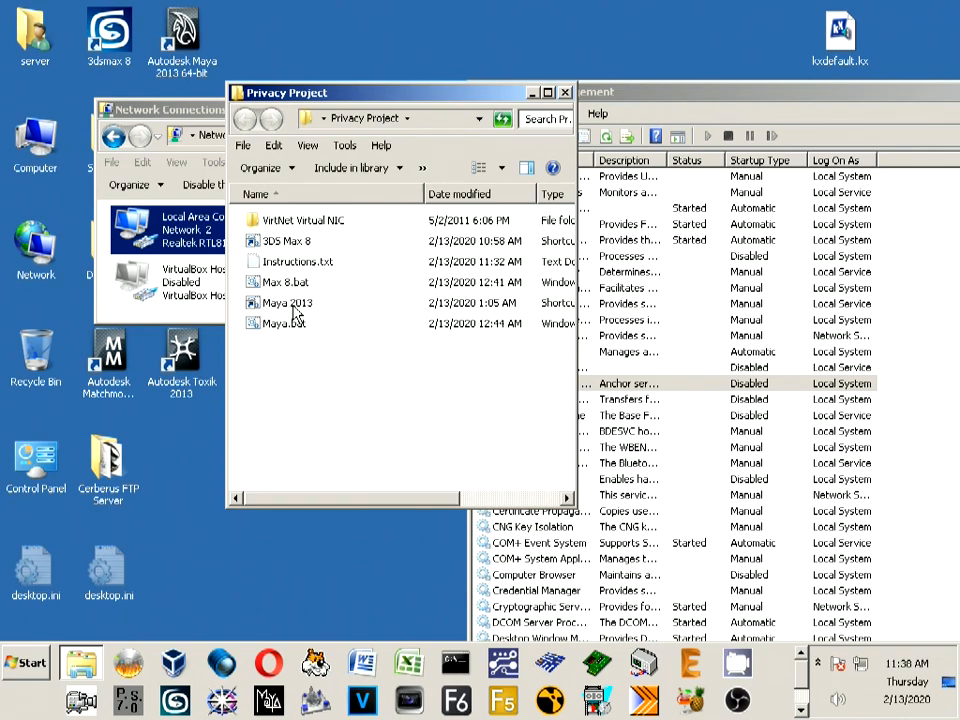
mouse_move(286, 302)
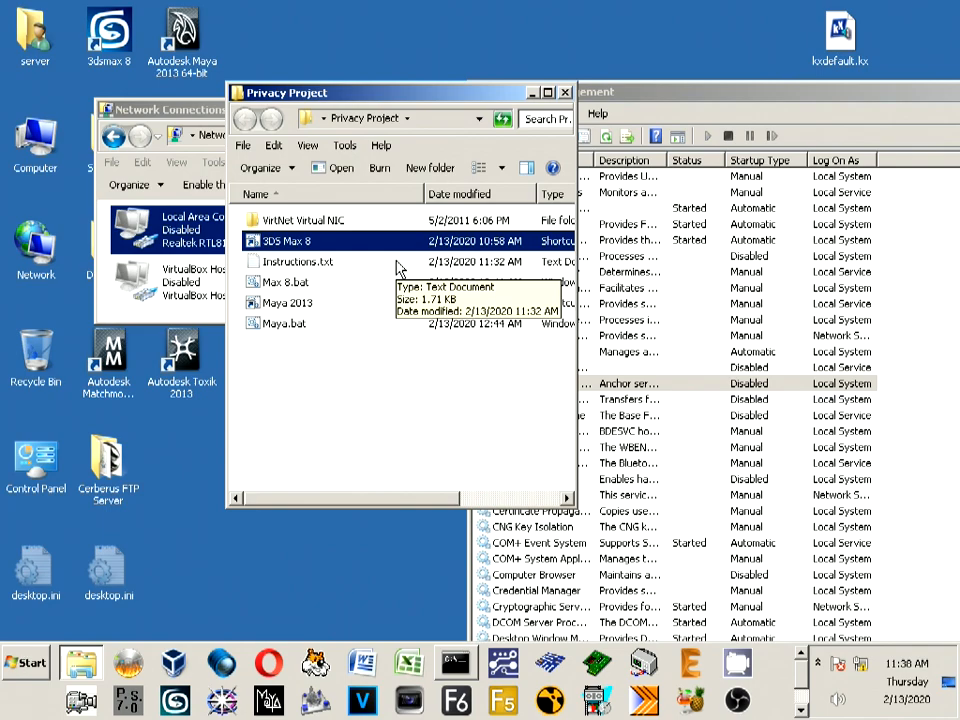
Launch 3DS Max 8 from Privacy Project, then confirm Autodesk Licensing is disabled again.
double_click(287, 241)
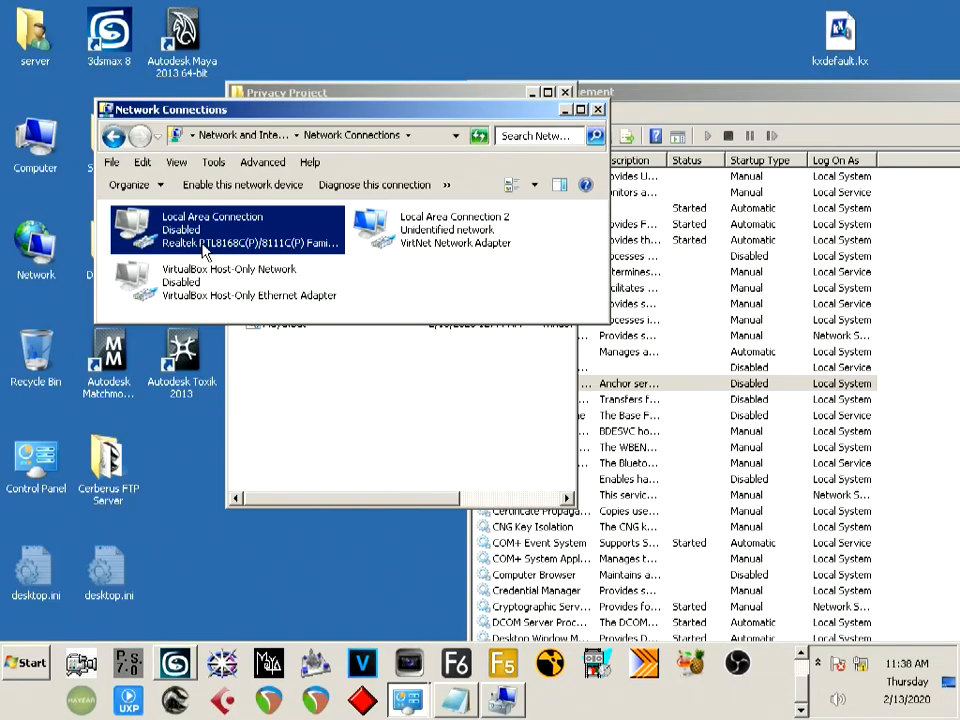
mouse_move(658, 420)
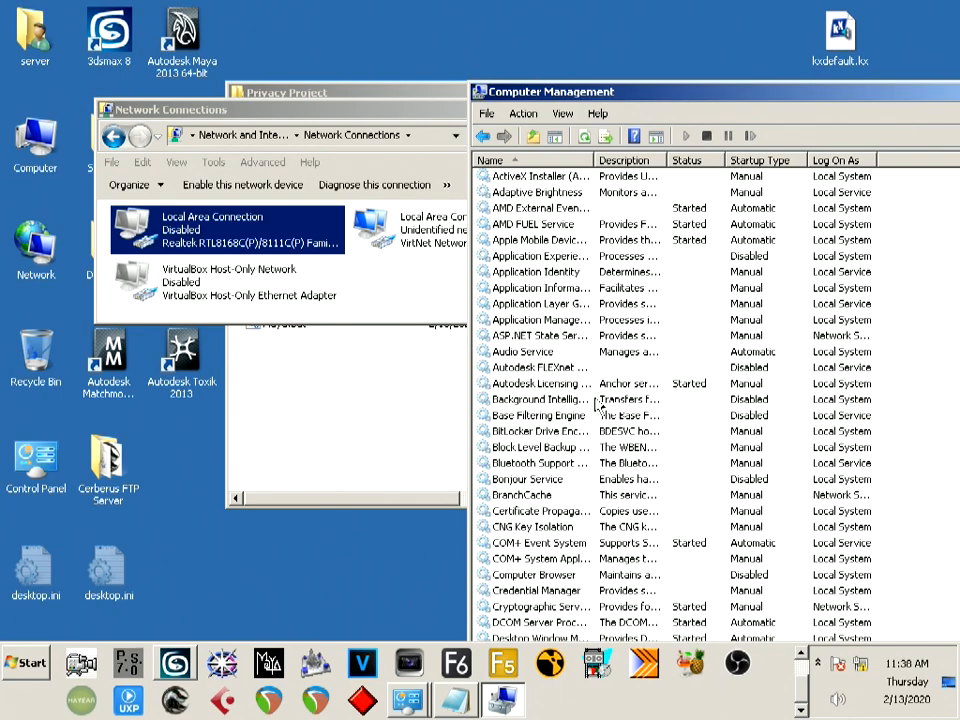
click(540, 383)
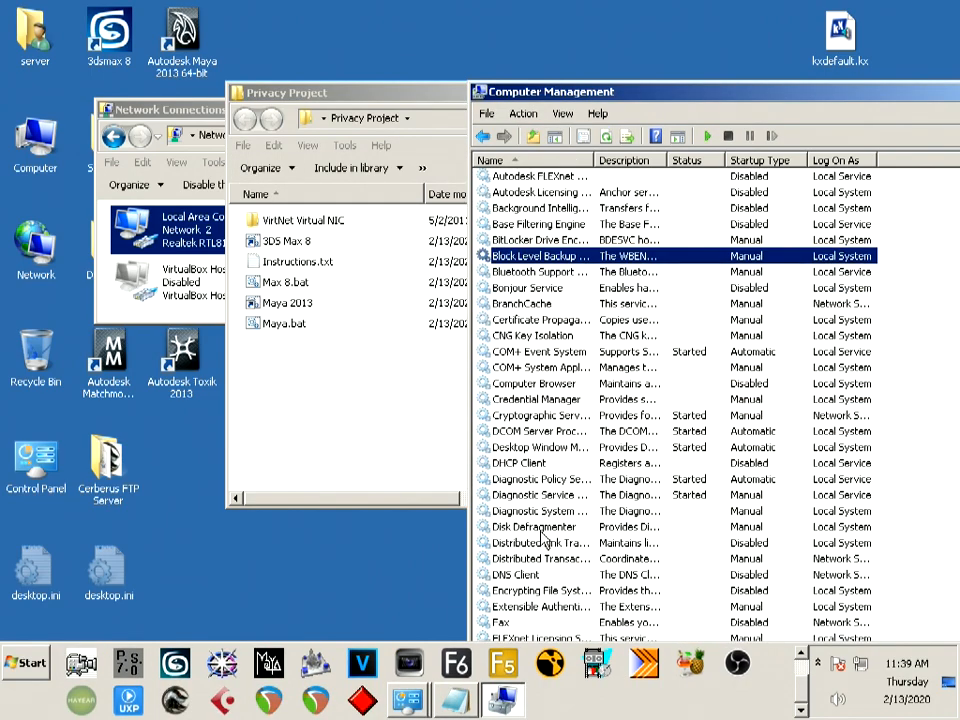
scroll(down, 3)
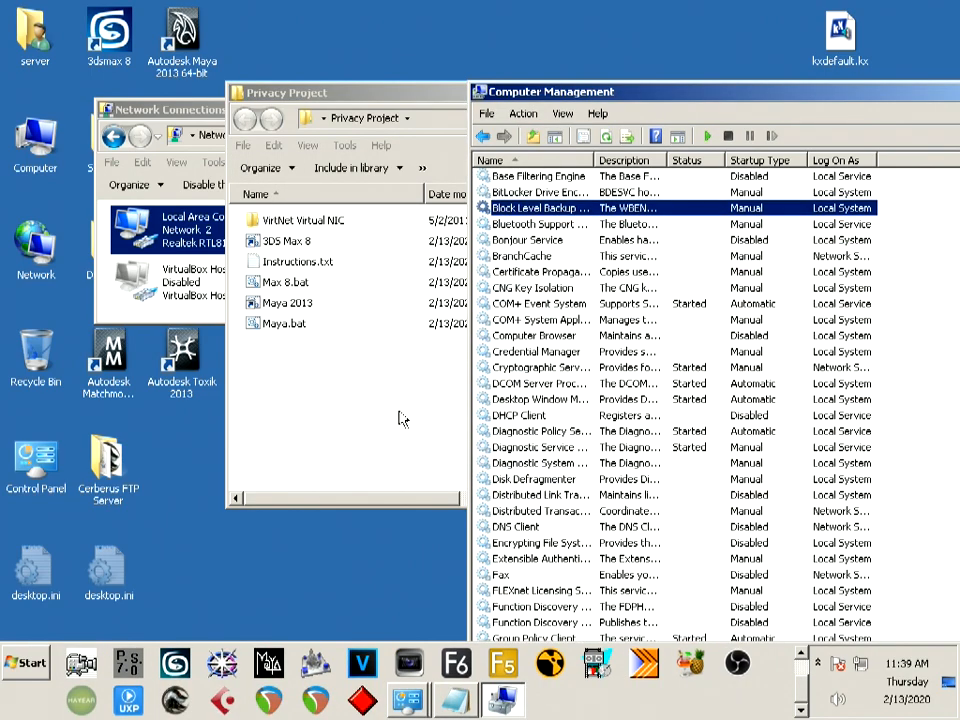
Check the FLEXnet Licensing and Maya.bat menus, widen the folder, and select the Maya 2013 shortcut.
right_click(540, 542)
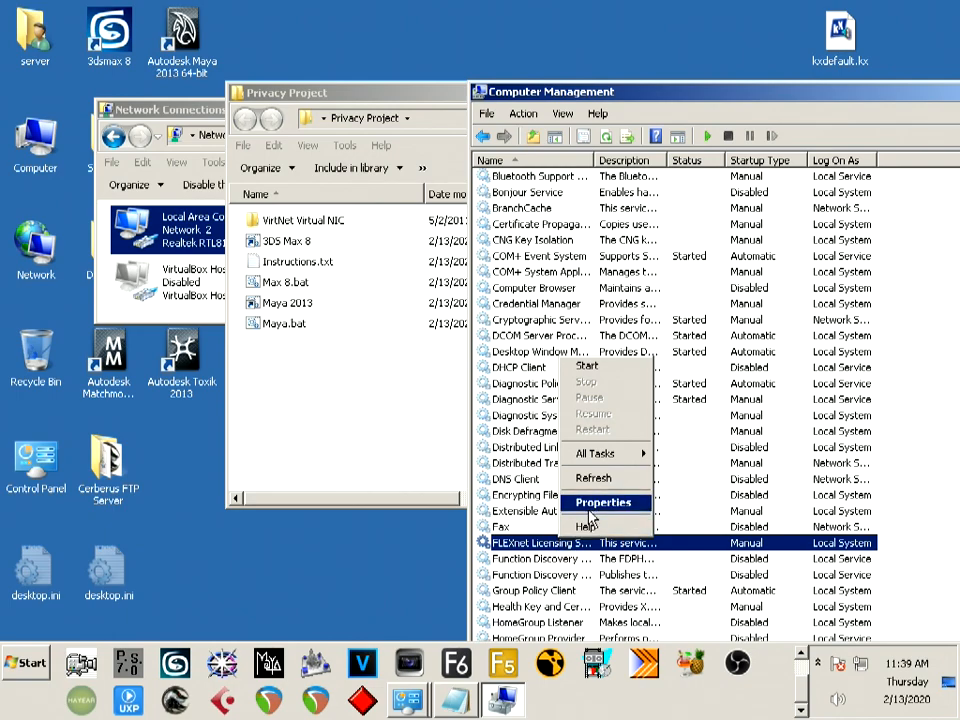
click(603, 502)
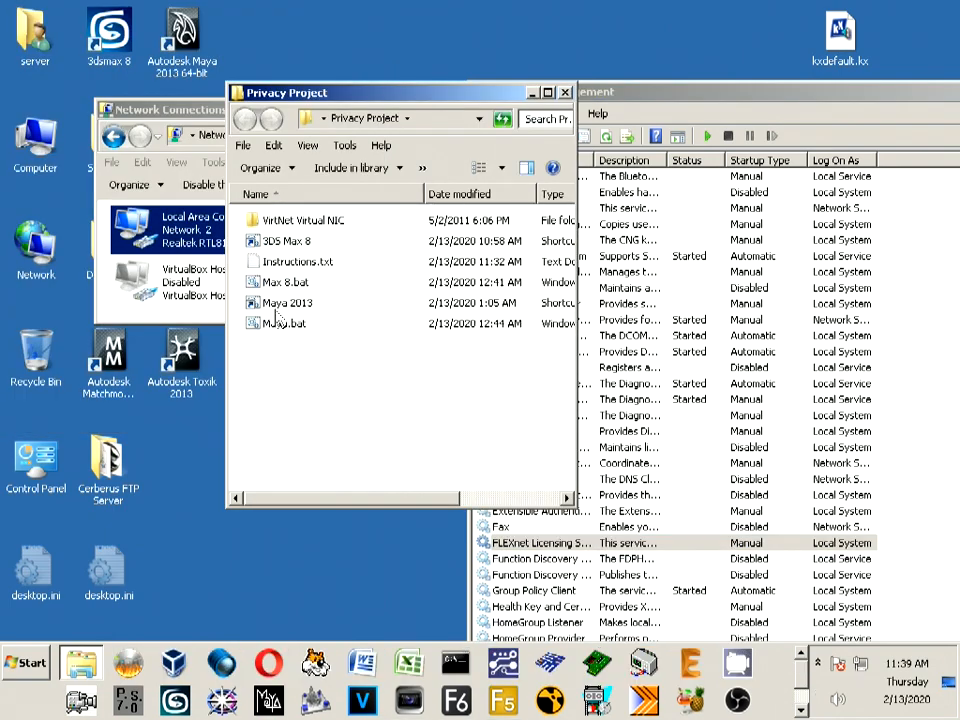
right_click(283, 323)
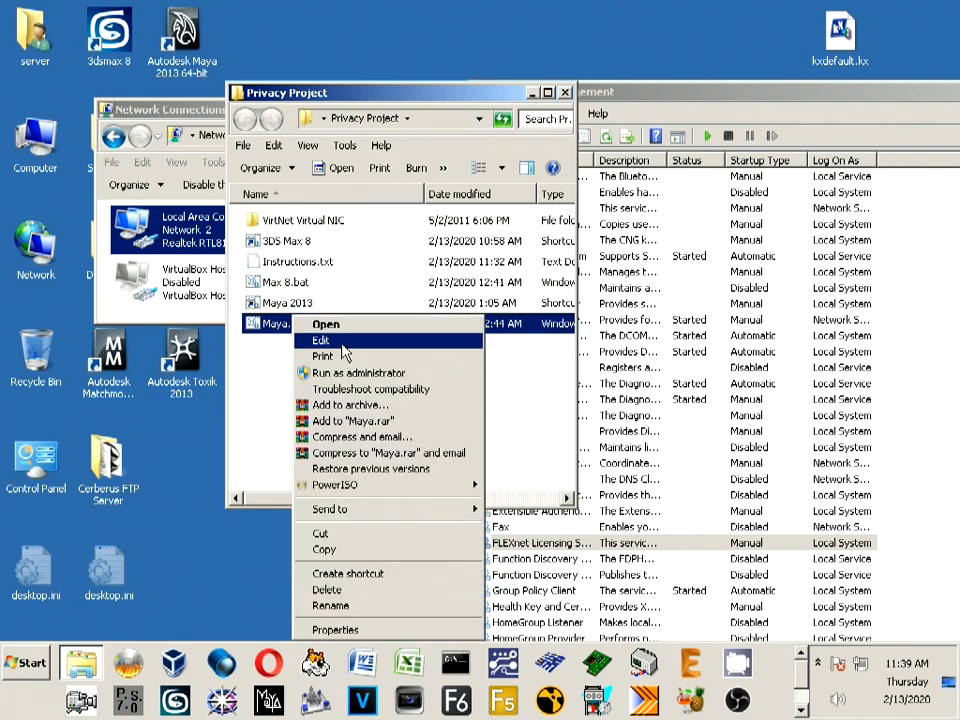
click(320, 339)
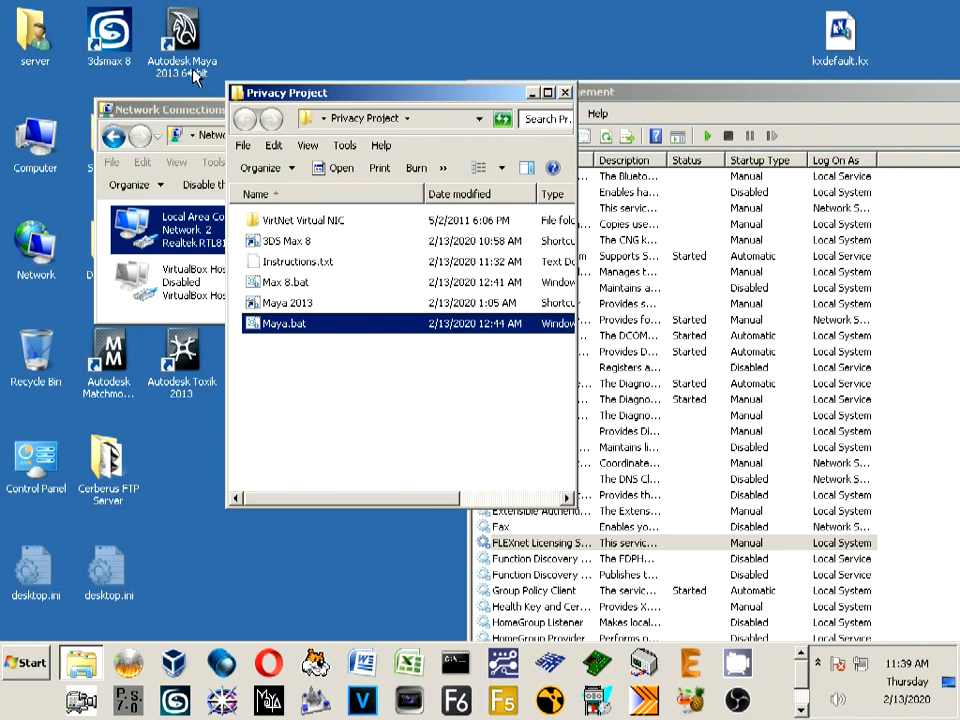
click(287, 302)
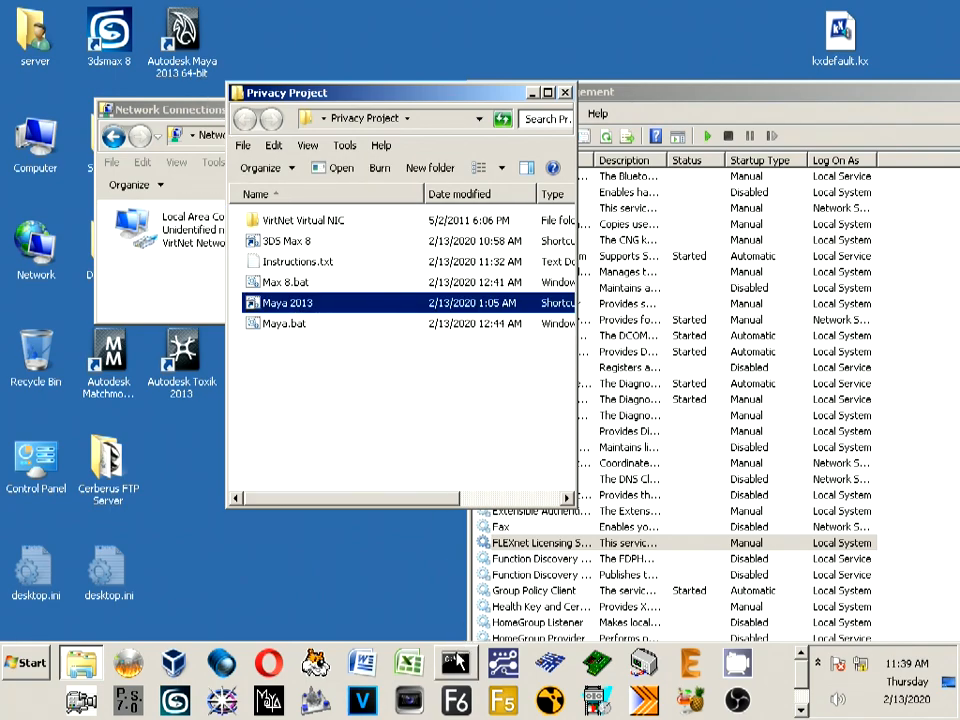
Launch Maya 2013 from the project shortcut and quit, discarding the untitled scene.
double_click(286, 302)
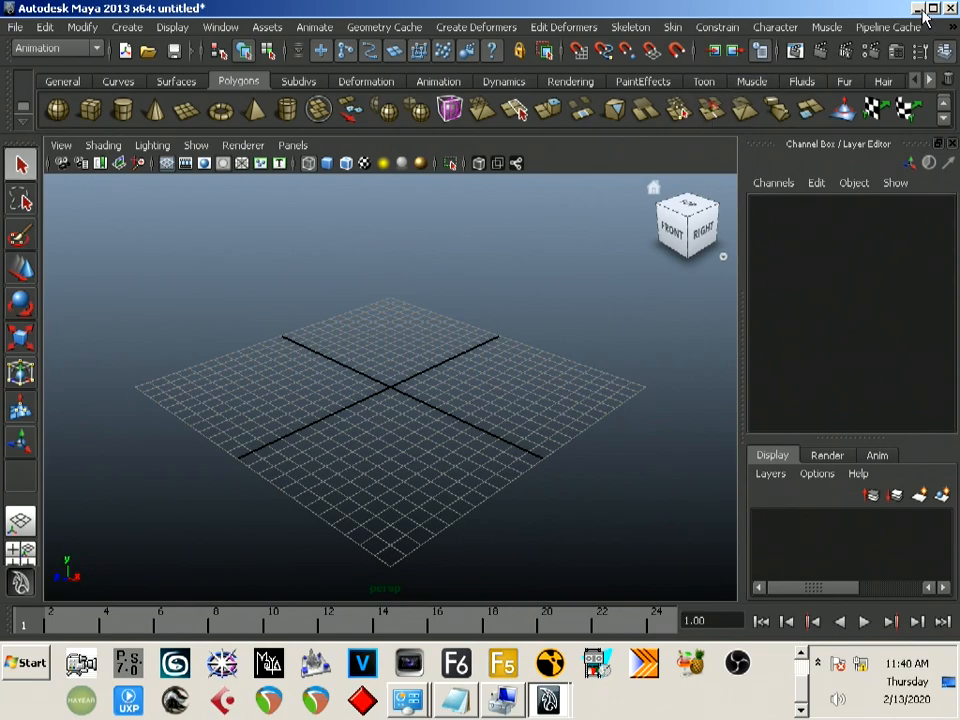
mouse_move(924, 12)
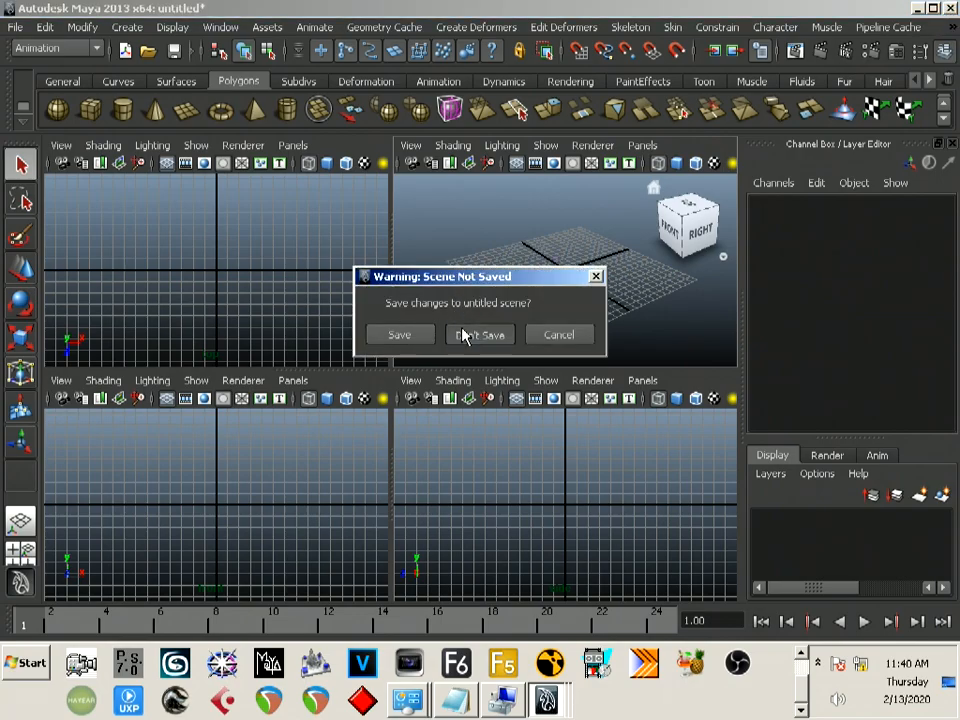
click(480, 334)
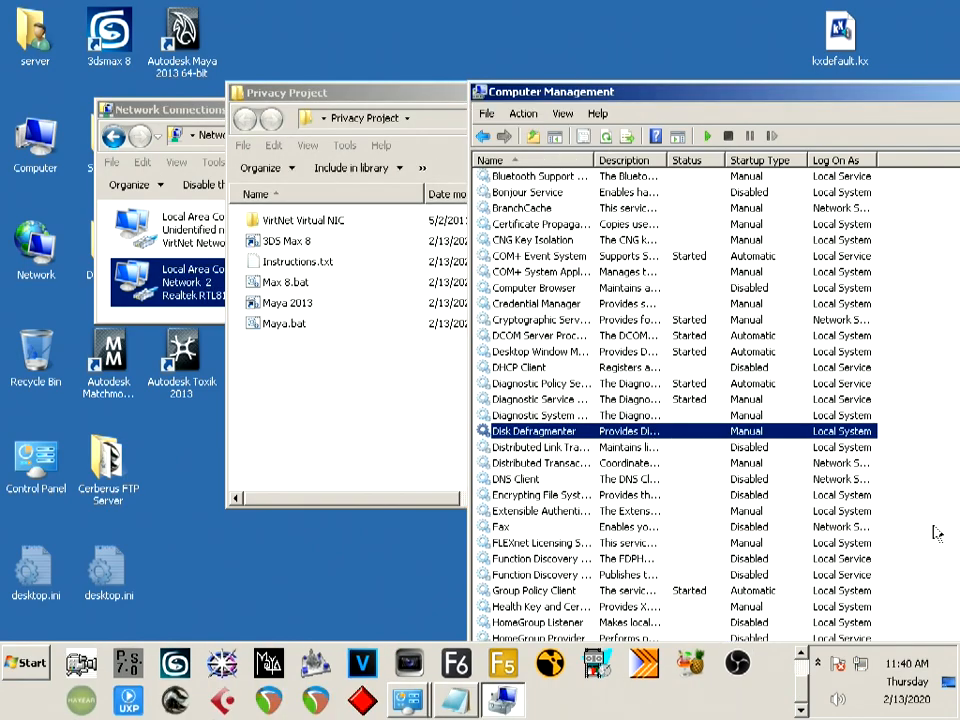
Change the FLEXnet Licensing Service startup type from Disabled to Manual.
click(540, 542)
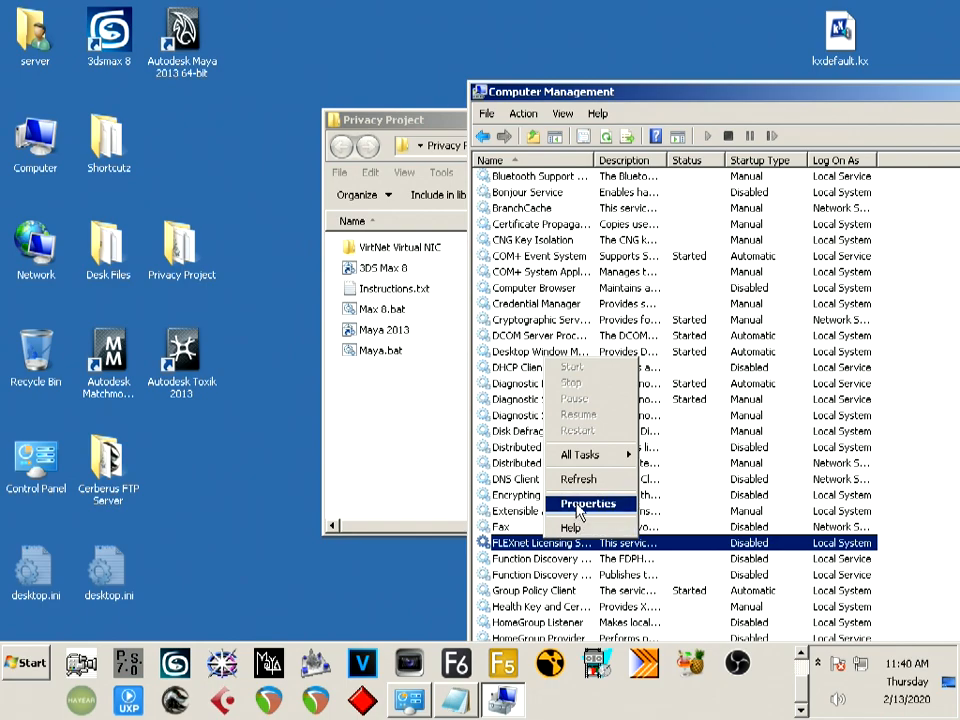
click(587, 503)
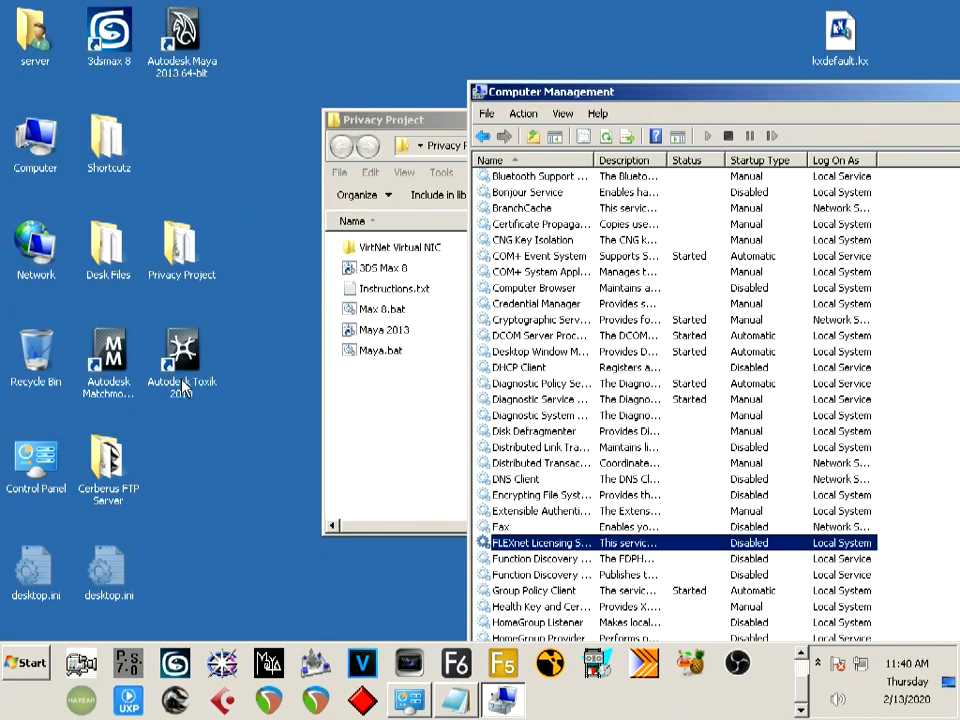
double_click(182, 360)
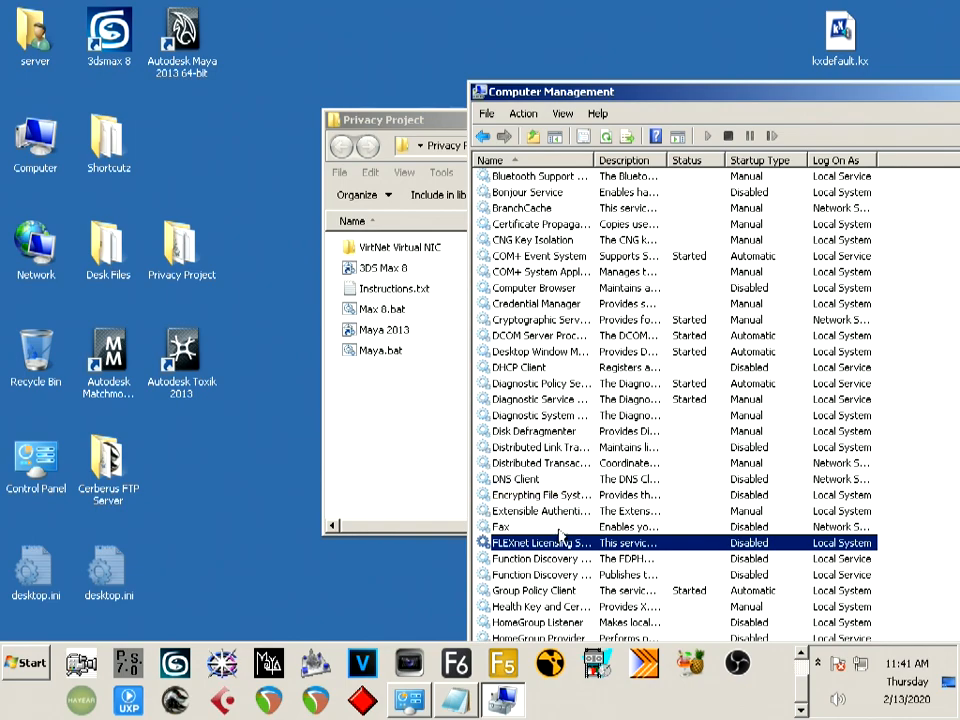
double_click(540, 542)
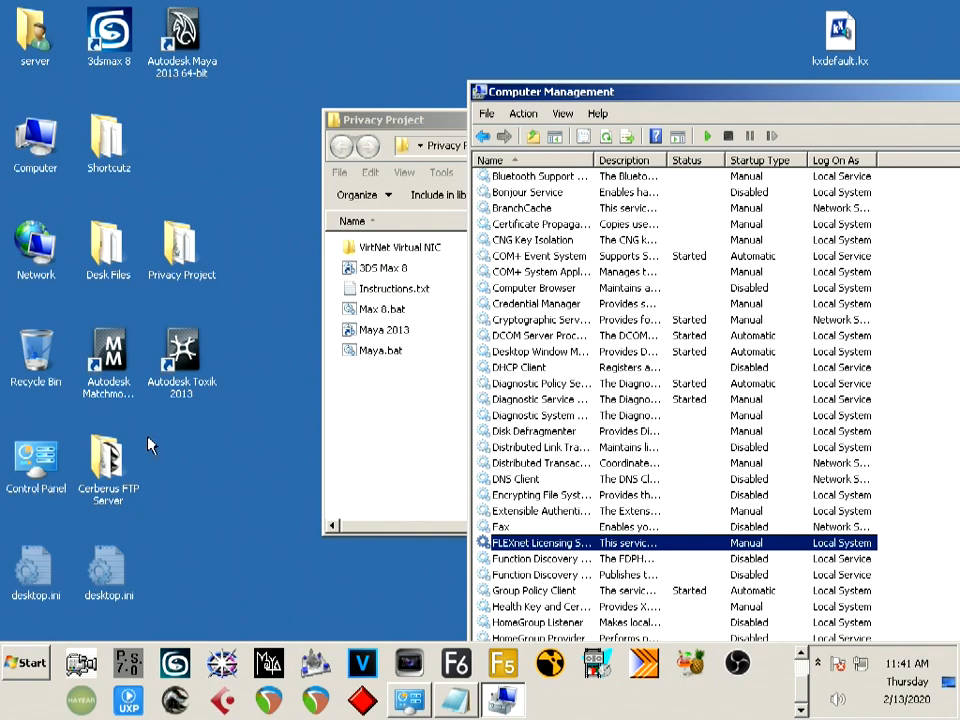
Start the FLEXnet Licensing Service from its context menu, keeping Manual startup.
right_click(543, 542)
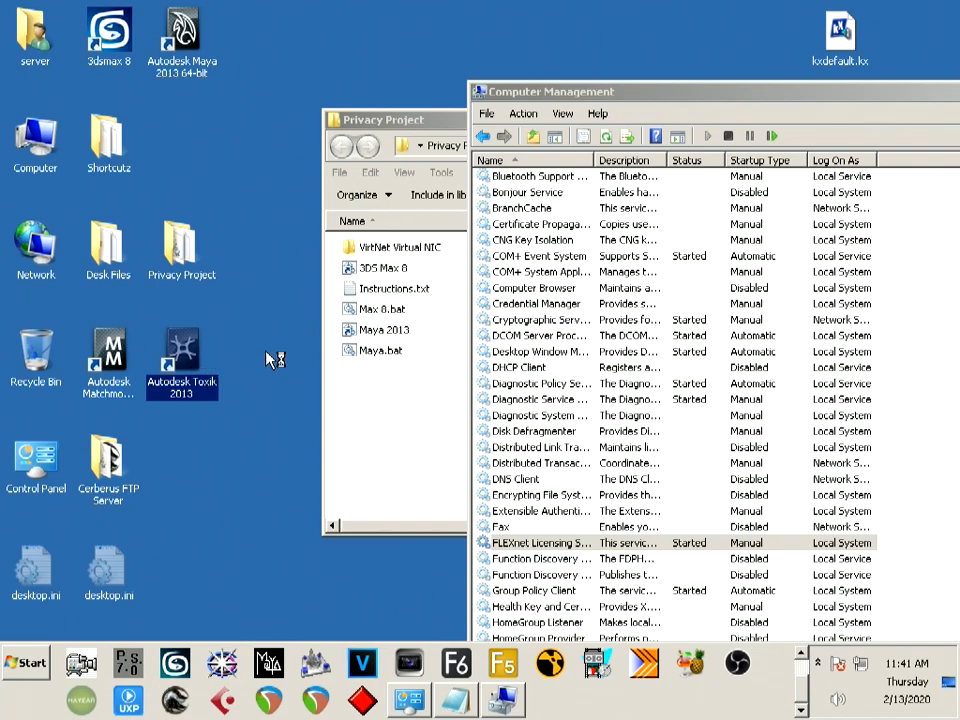
double_click(182, 348)
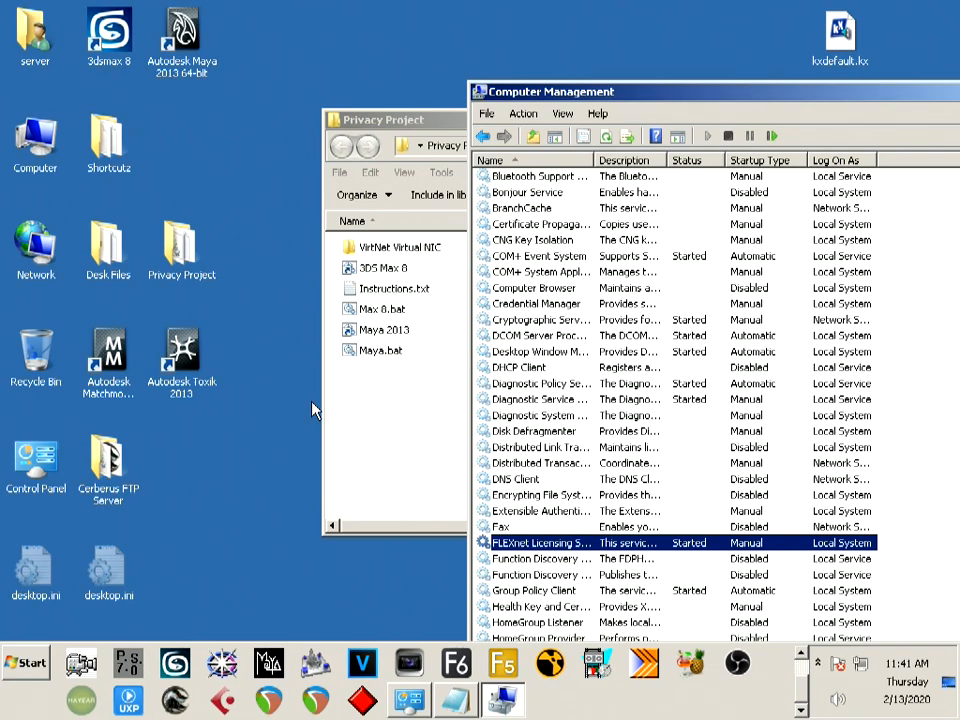
mouse_move(180, 400)
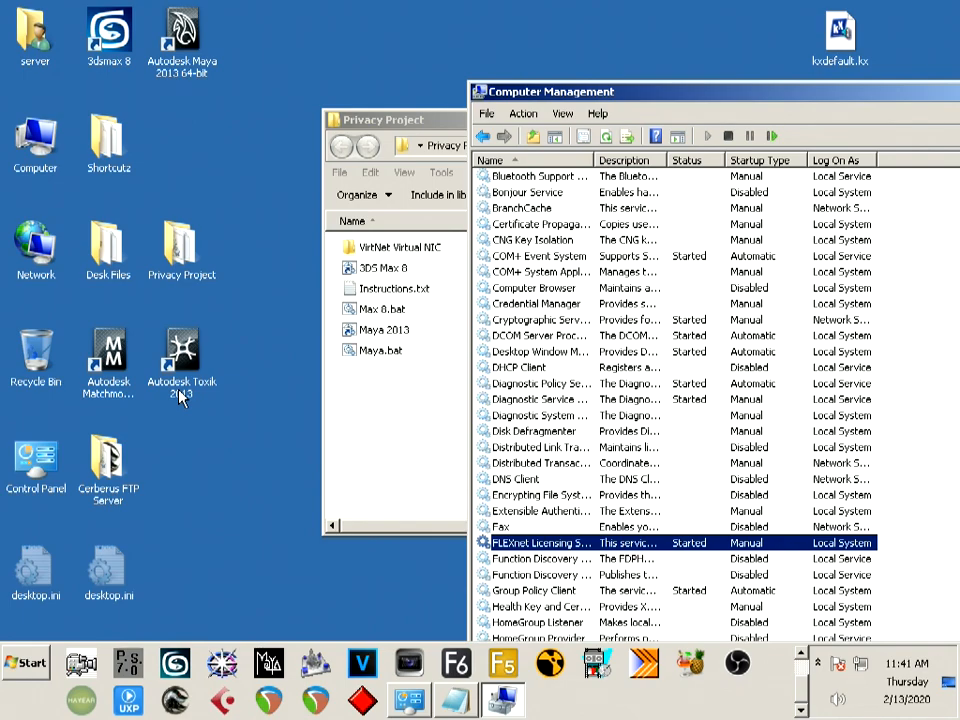
mouse_move(308, 448)
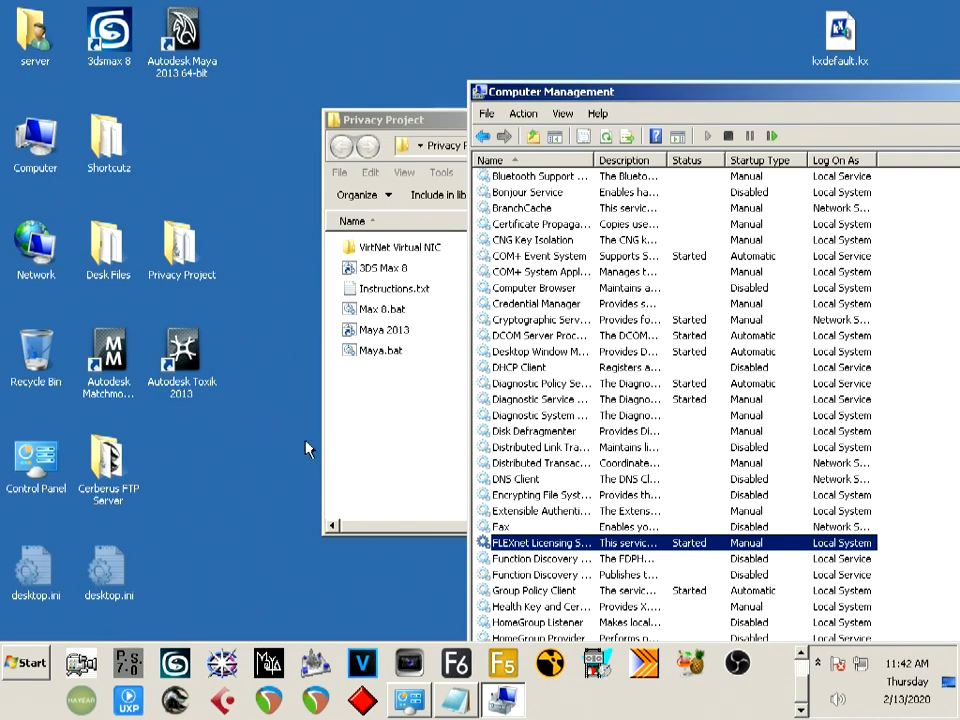
Stop the FLEXnet Licensing Service, then bring the Privacy Project folder forward.
right_click(535, 542)
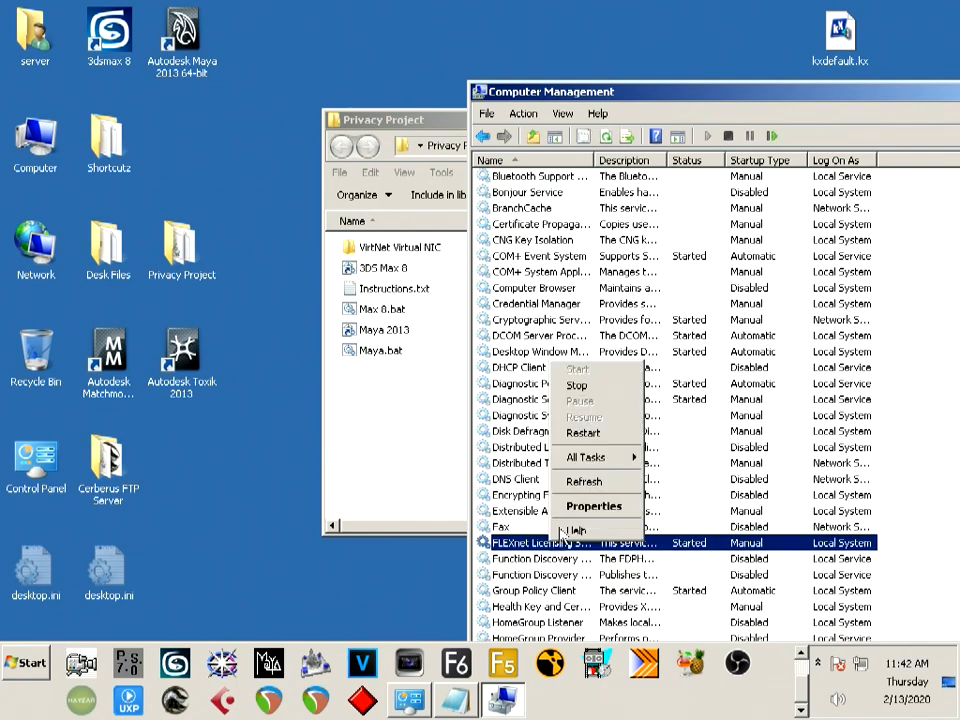
click(576, 385)
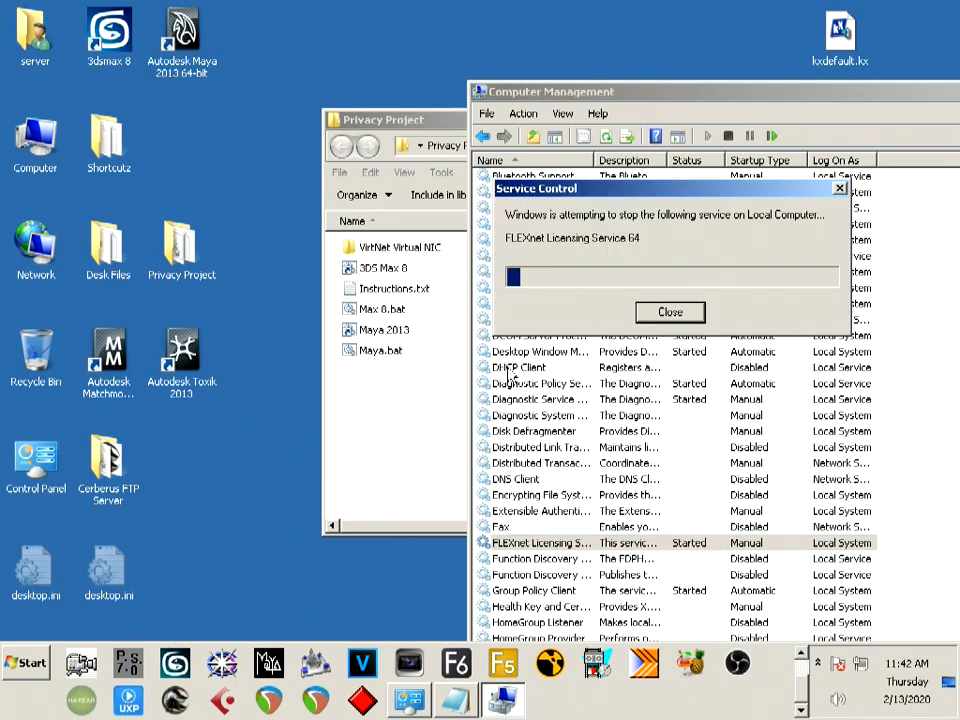
click(669, 311)
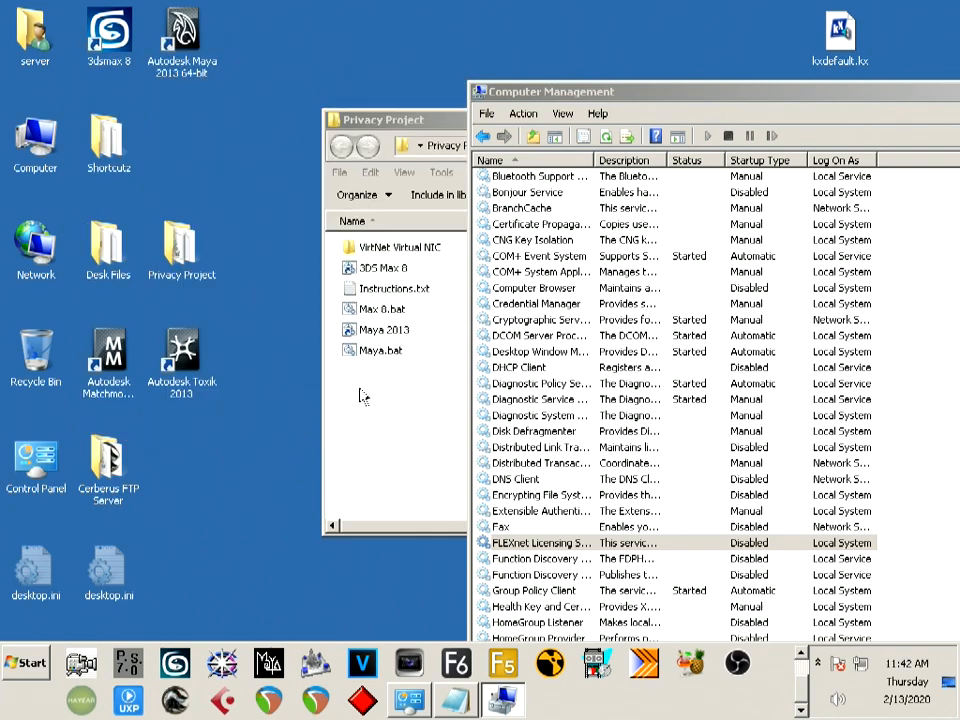
double_click(394, 288)
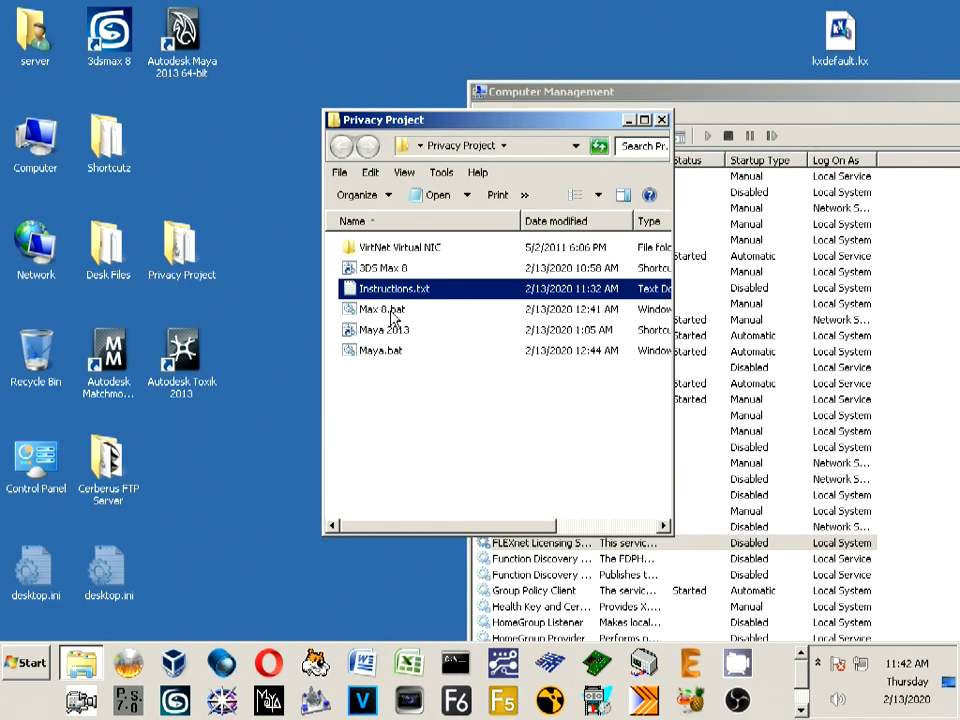
Read Max 8.bat in Notepad, then browse to the VirtNet Virtual NIC amd64 driver folder.
double_click(382, 308)
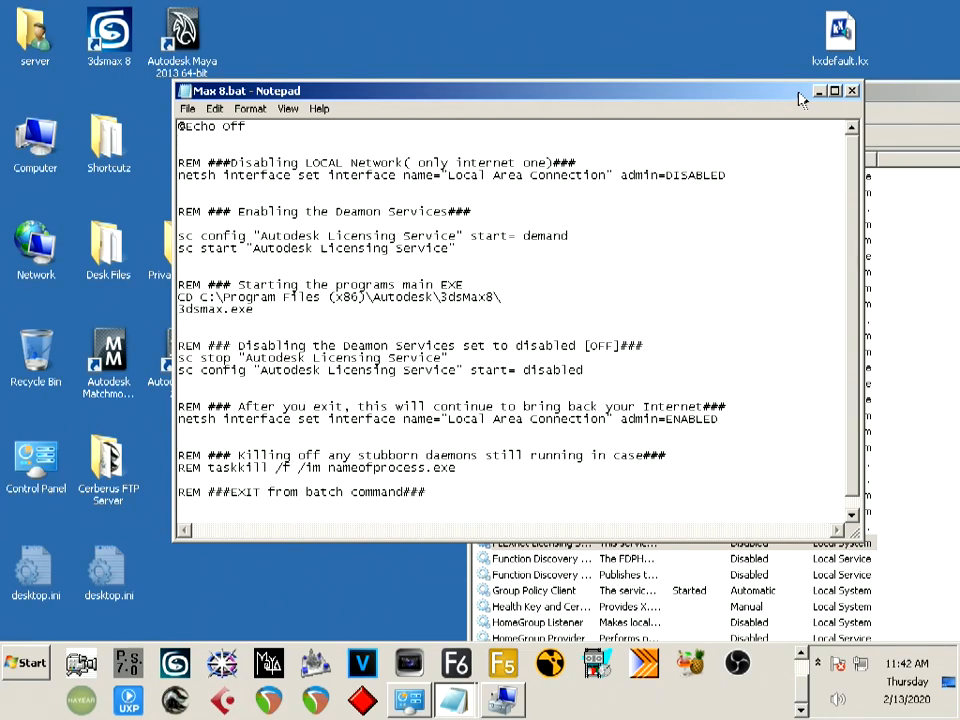
mouse_move(852, 91)
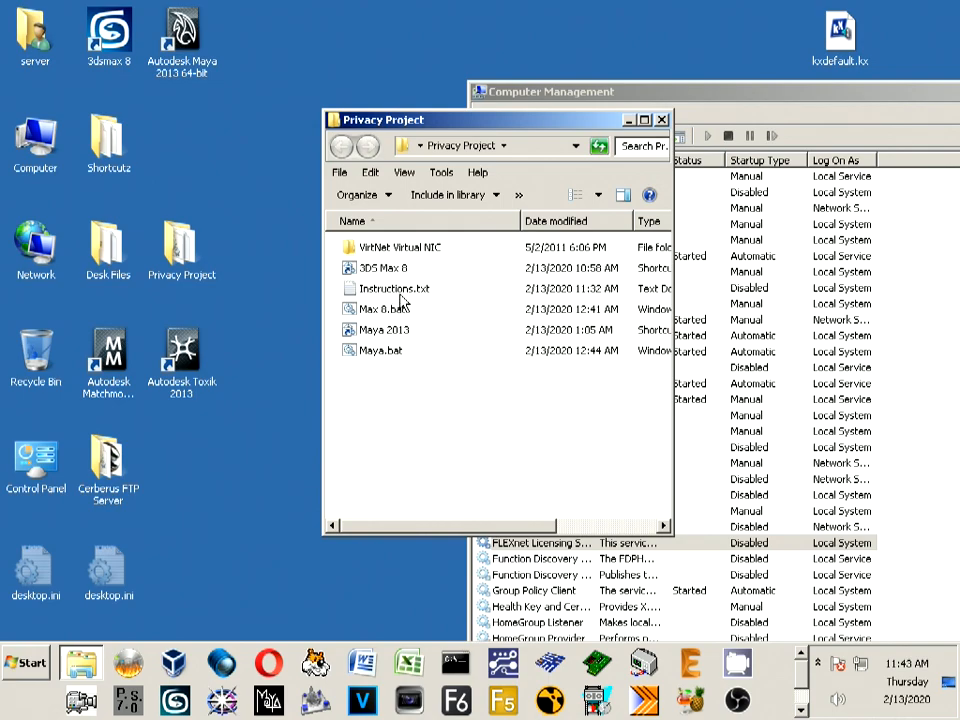
double_click(398, 247)
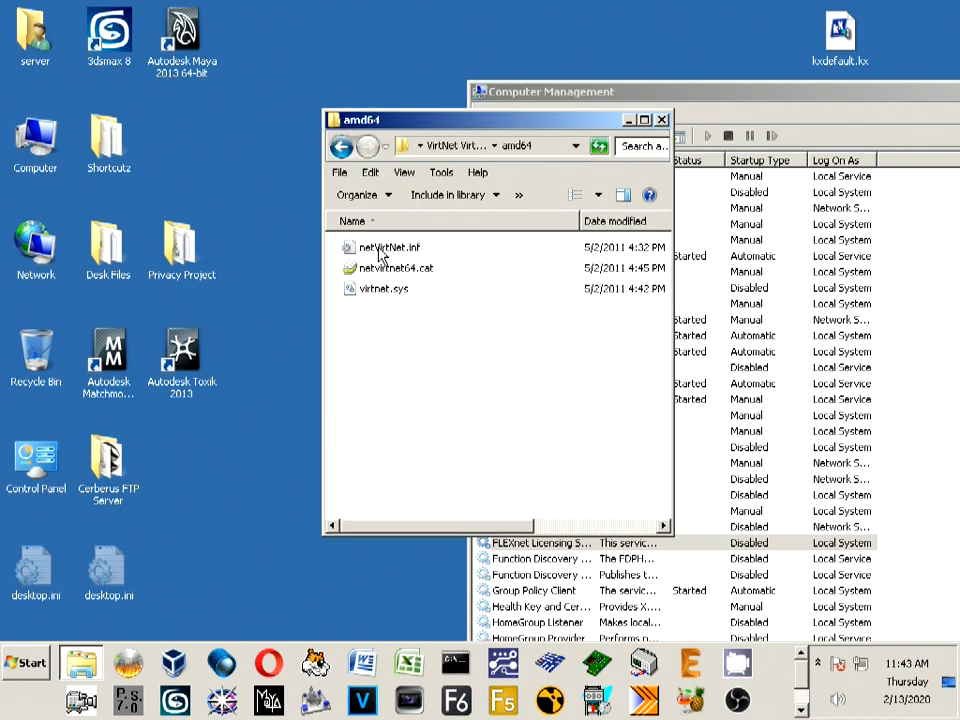